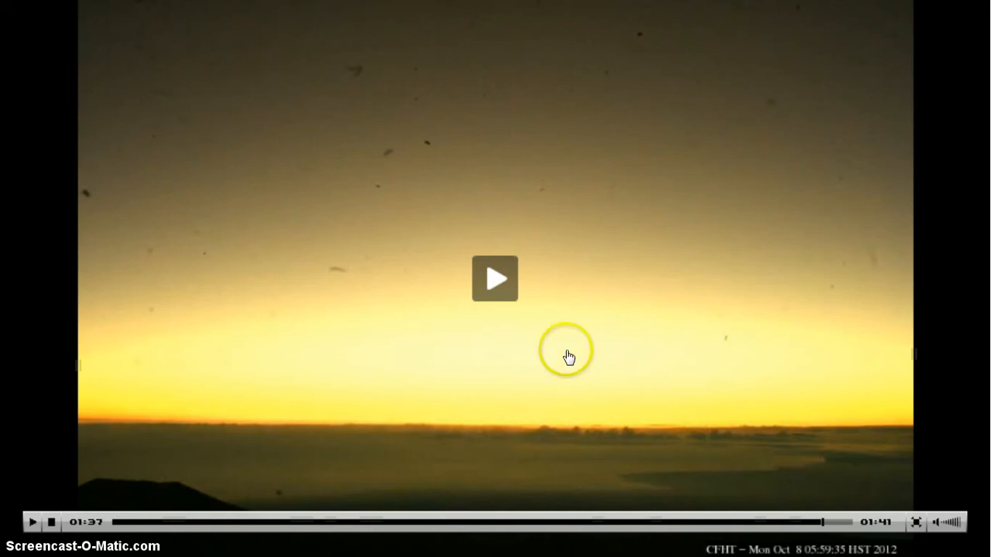
pyautogui.moveTo(427, 205)
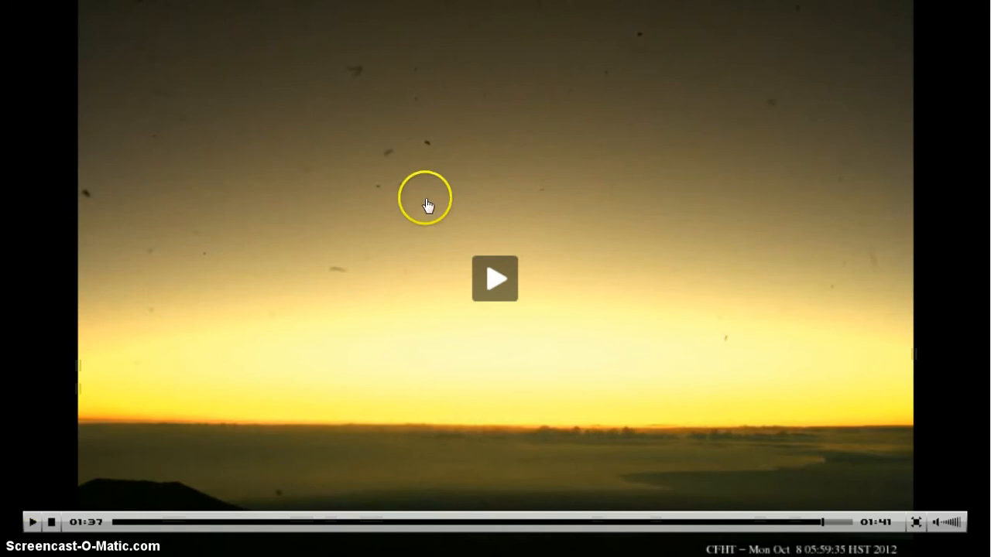
pyautogui.moveTo(507, 373)
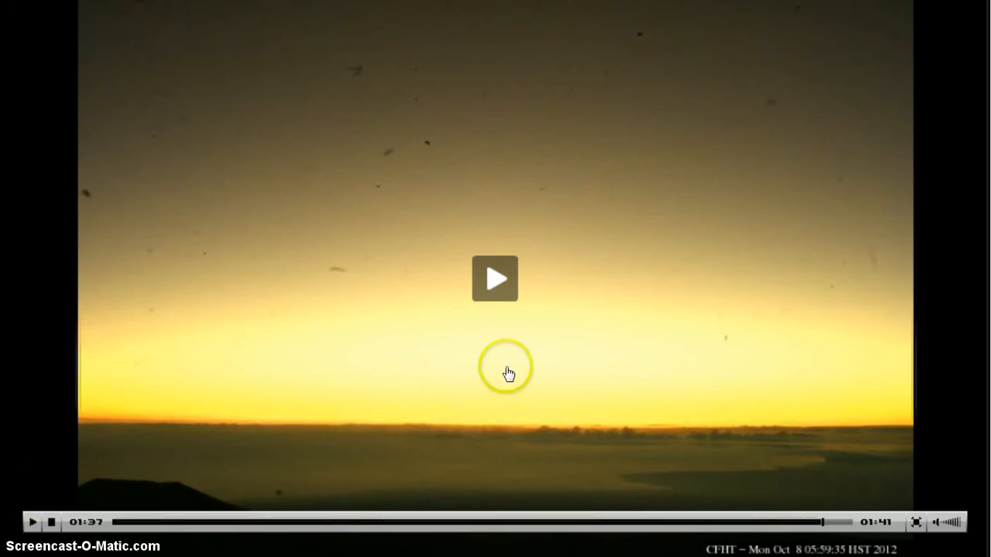
pyautogui.moveTo(442, 430)
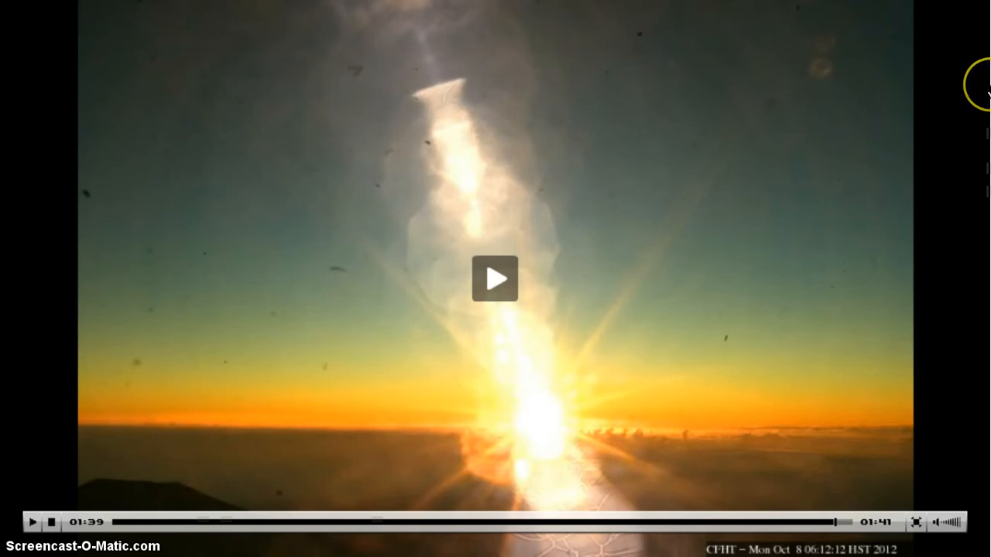
pyautogui.moveTo(982, 88)
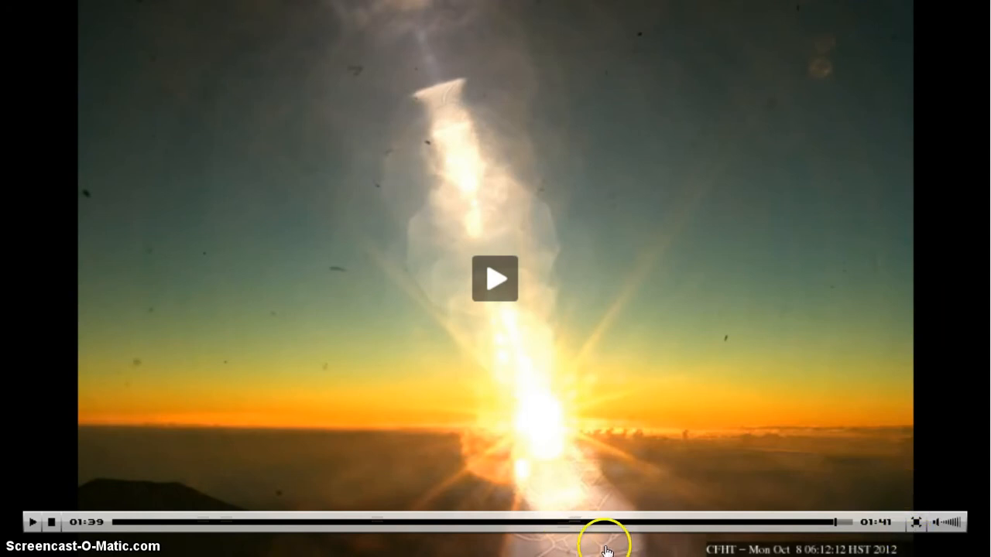
pyautogui.moveTo(617, 499)
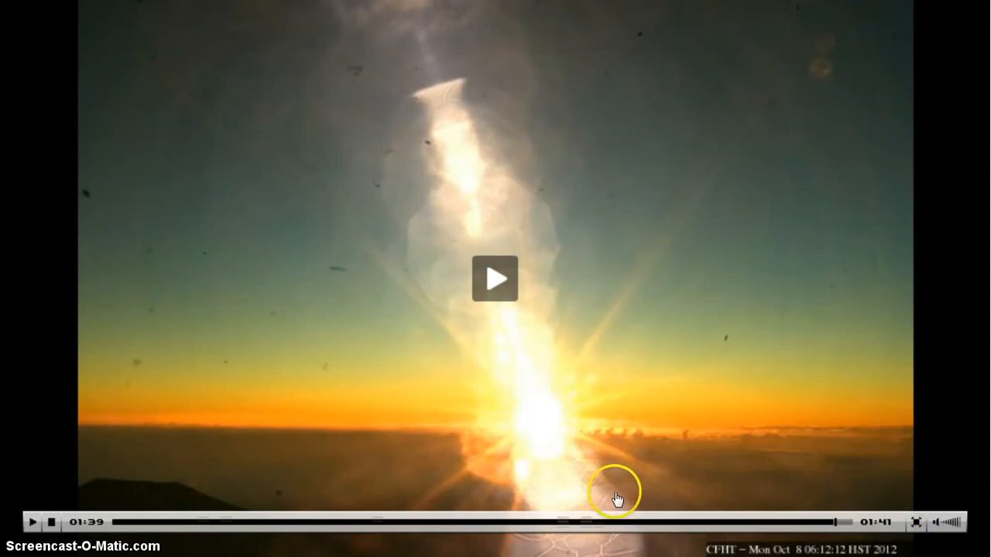
pyautogui.moveTo(455, 313)
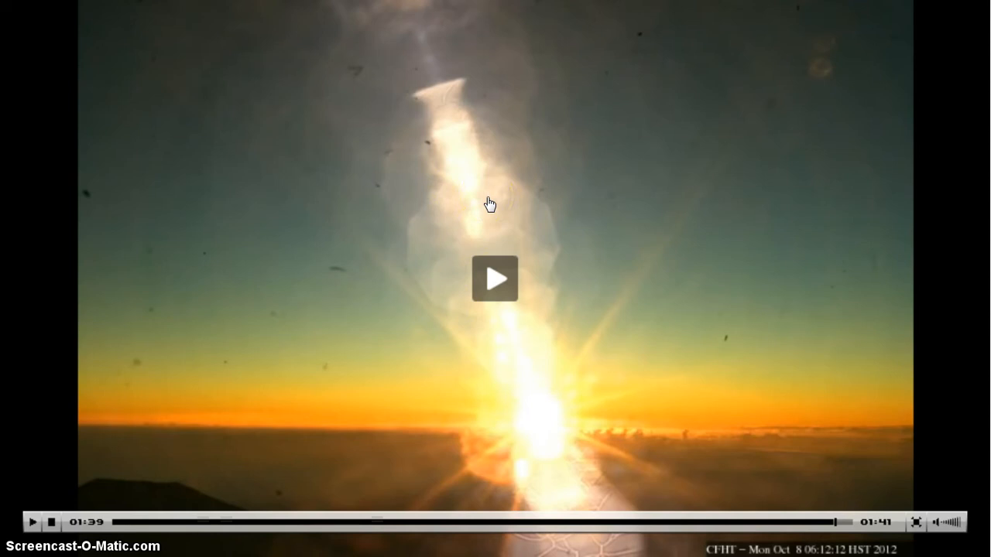
pyautogui.click(477, 203)
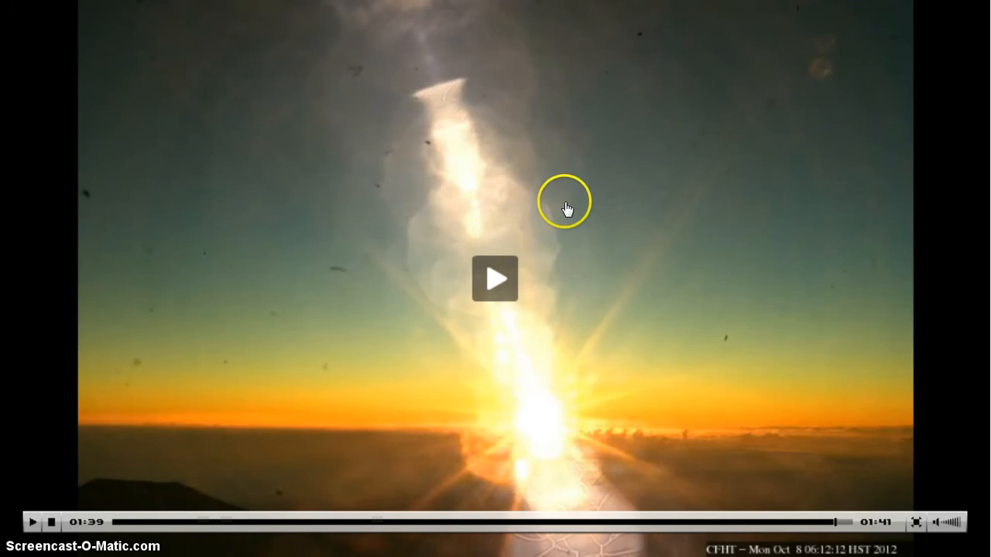
pyautogui.moveTo(445, 271)
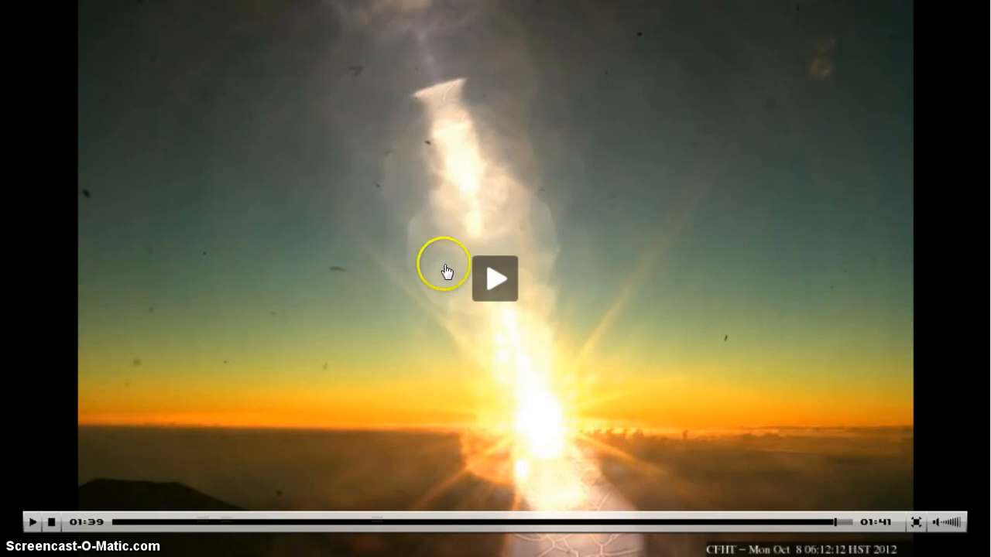
pyautogui.moveTo(545, 236)
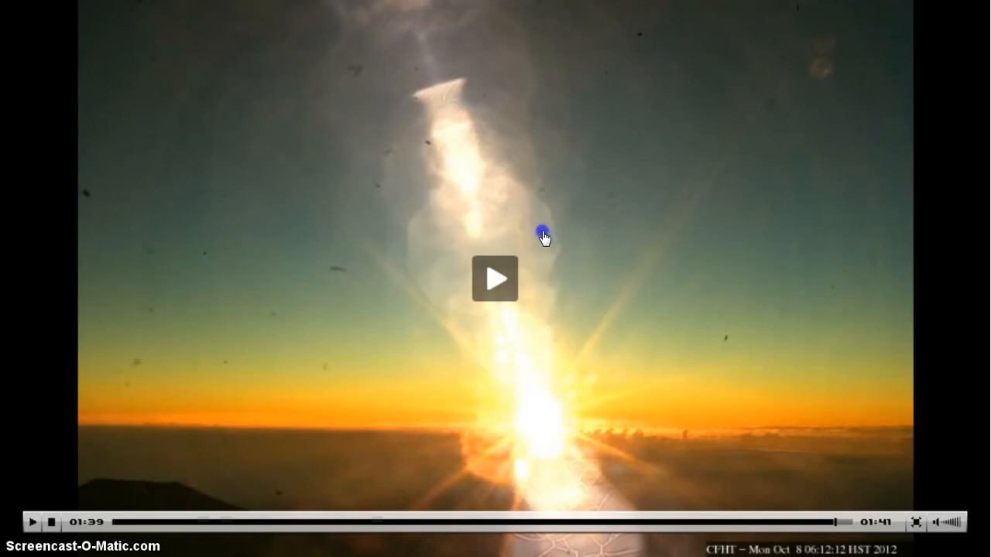
pyautogui.moveTo(471, 232)
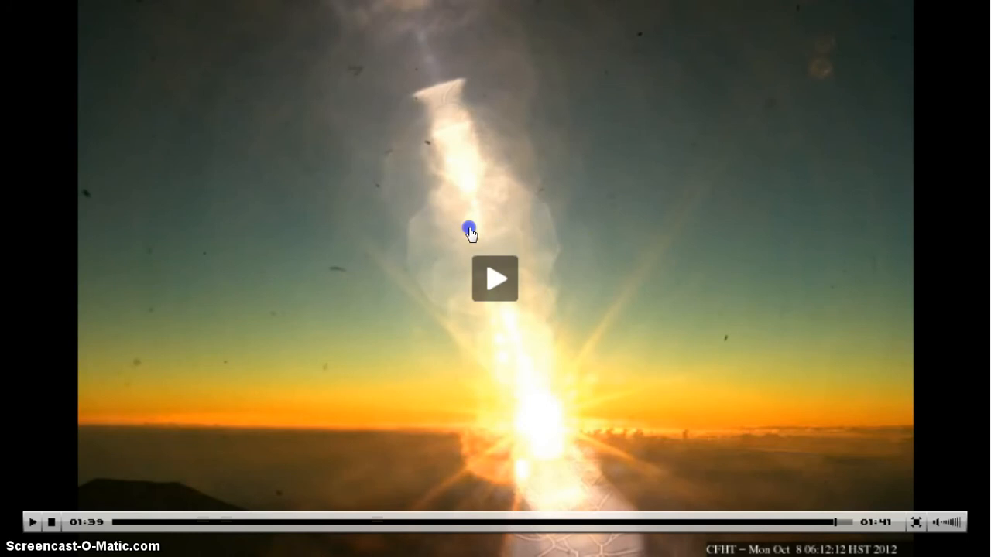
# Play the CFHT timelapse from 00:00, starting at the moonlit night-sky frame
pyautogui.click(496, 279)
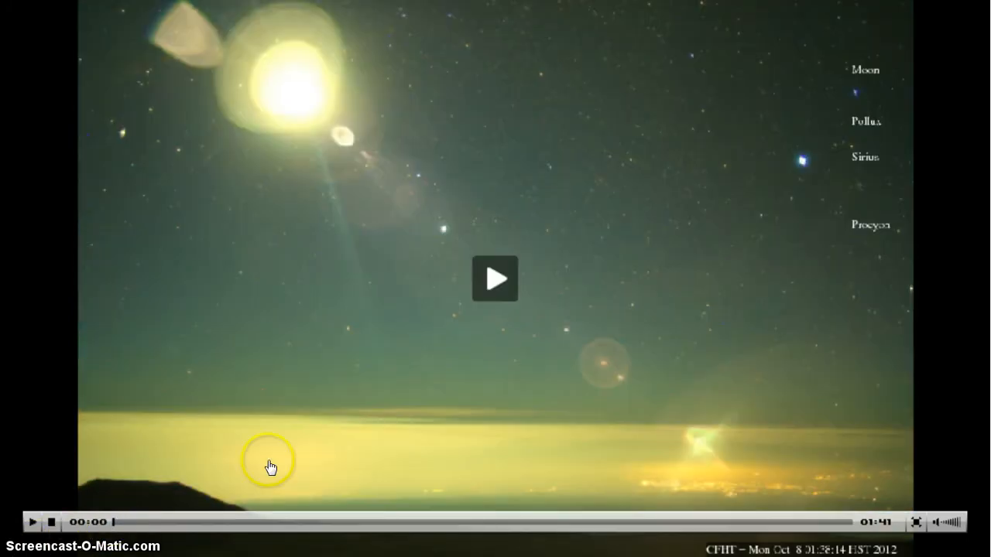
pyautogui.moveTo(308, 127)
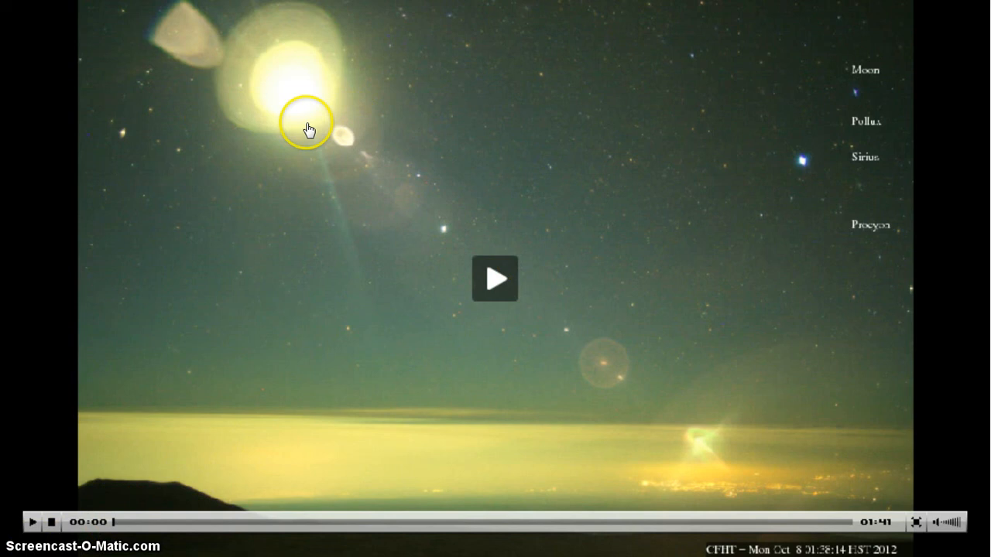
pyautogui.moveTo(777, 214)
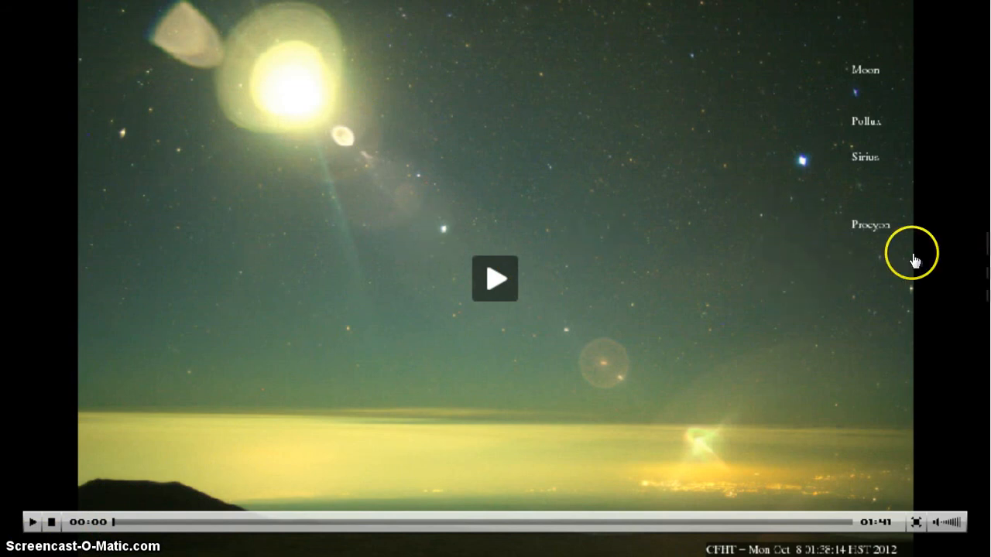
pyautogui.moveTo(639, 167)
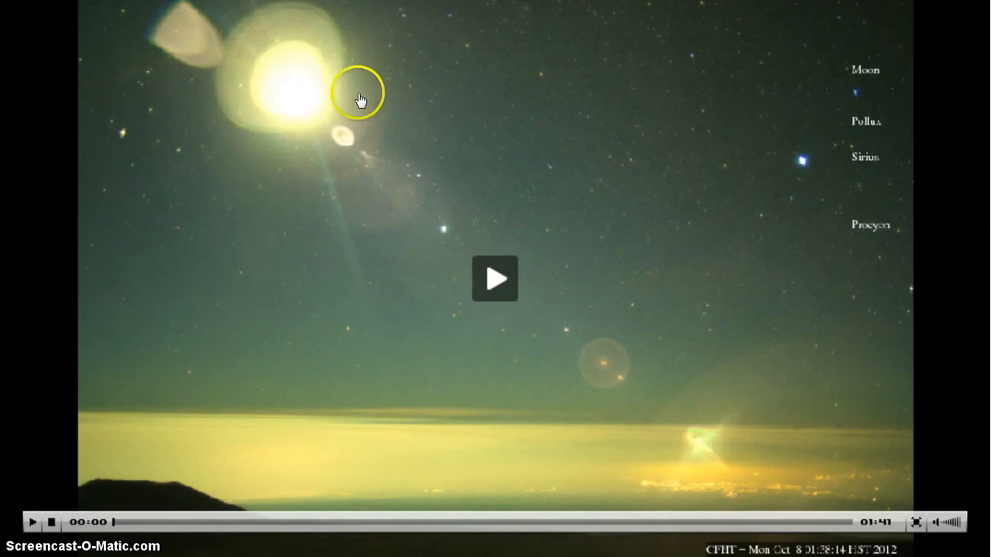
pyautogui.moveTo(304, 146)
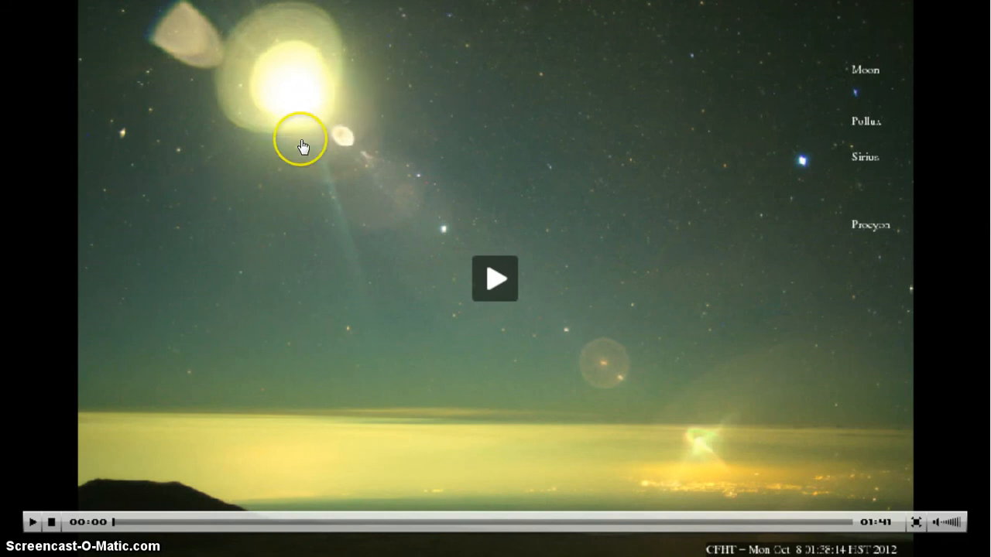
pyautogui.moveTo(401, 200)
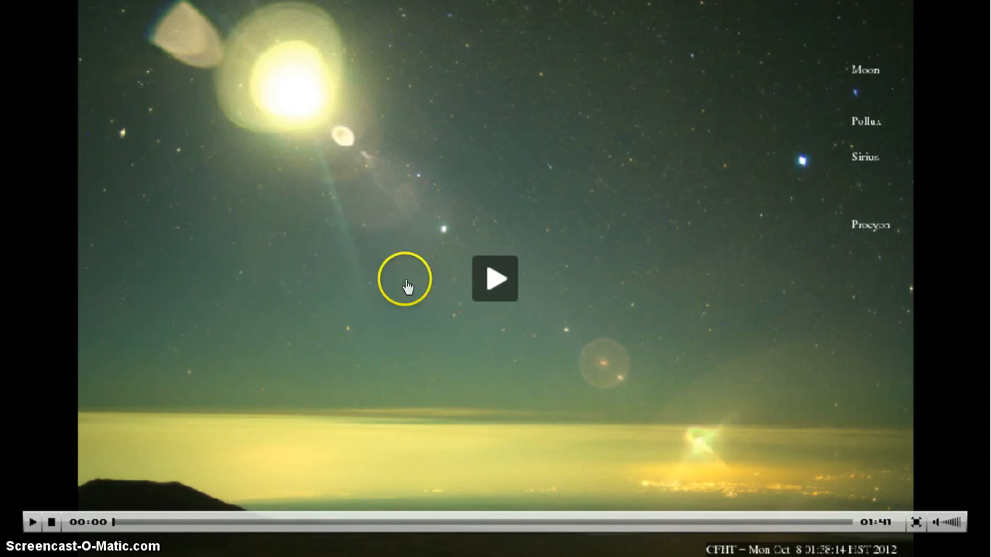
pyautogui.moveTo(855, 223)
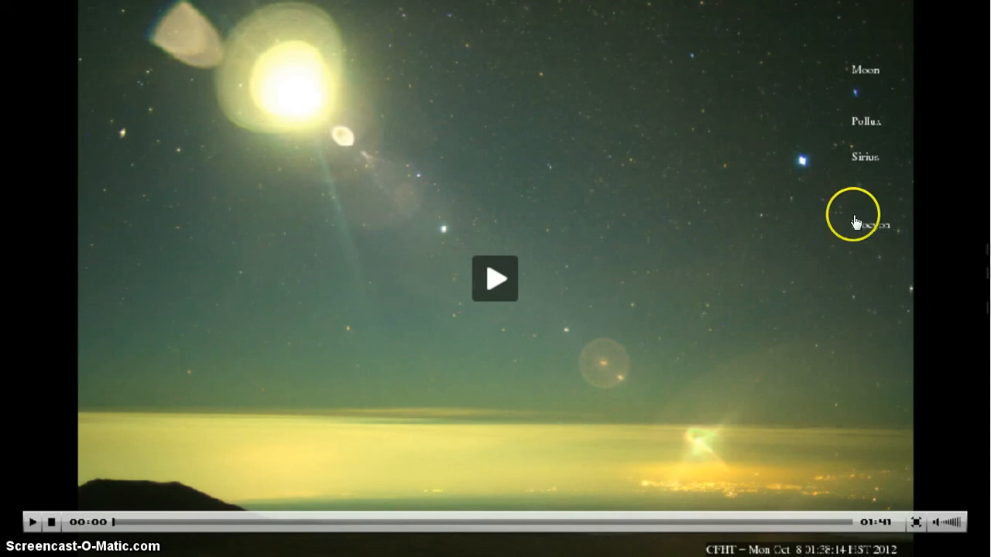
pyautogui.moveTo(455, 339)
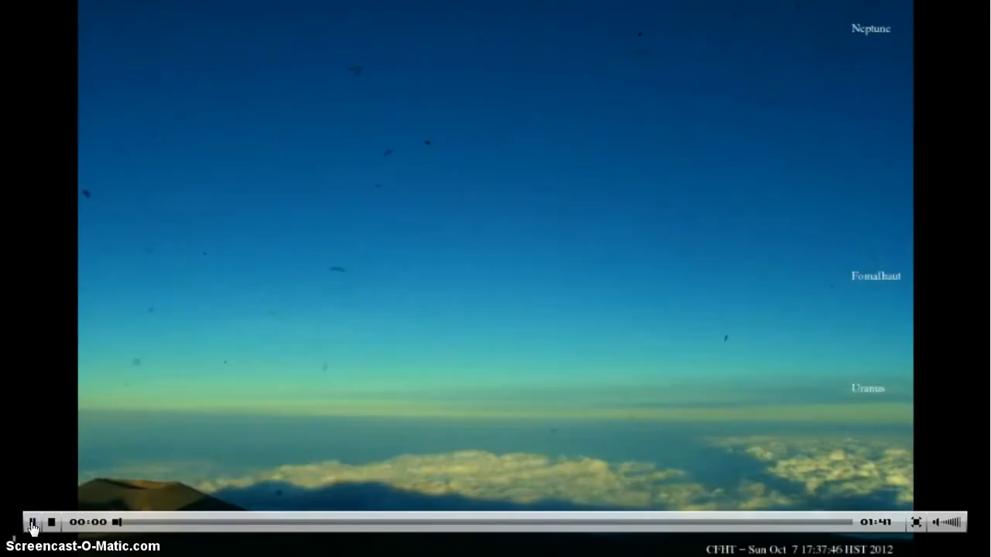
# Stop playback, returning to the opening frame labelled Moon, Pollux, Sirius, Procyon
pyautogui.click(34, 521)
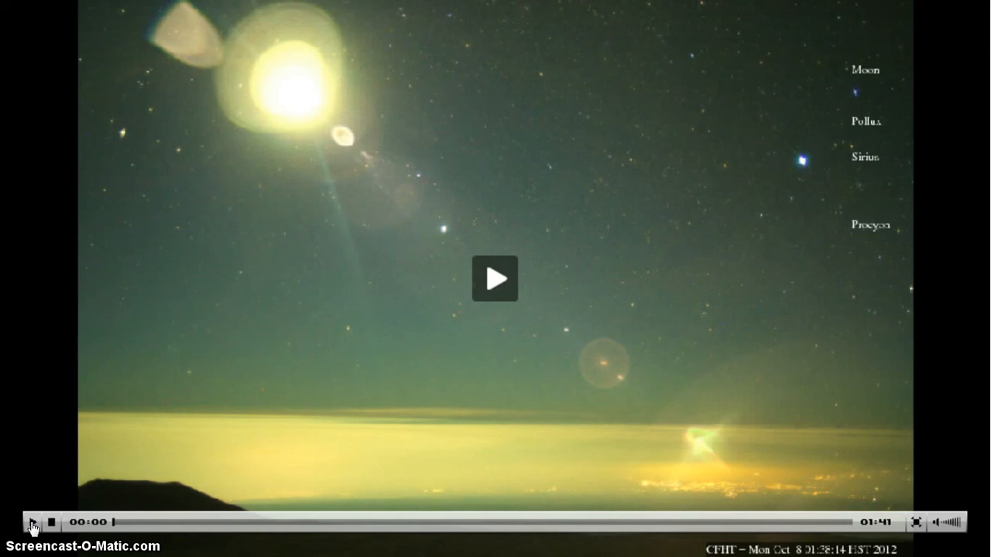
# Run the timelapse through to the sunrise frame and pause with the Sun labelled
pyautogui.click(33, 520)
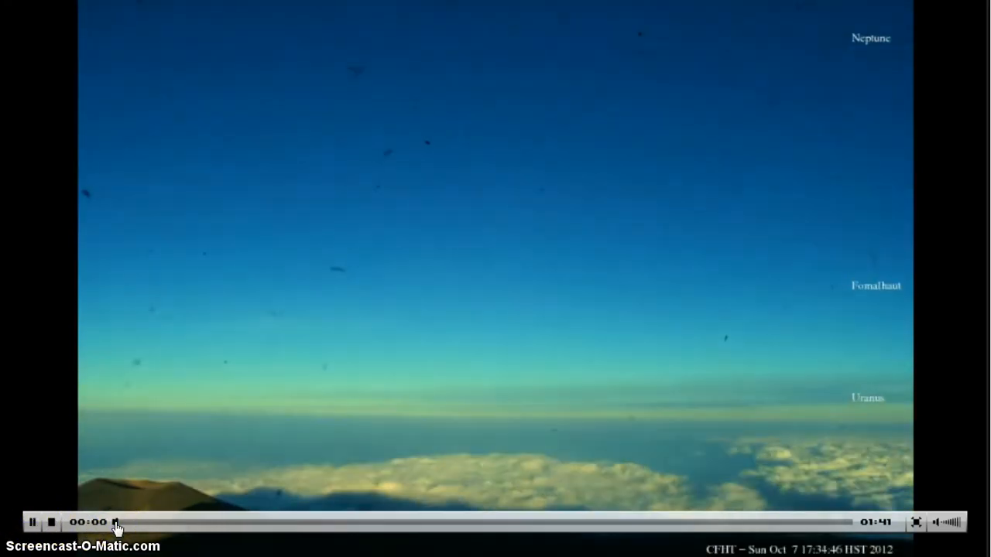
pyautogui.click(34, 521)
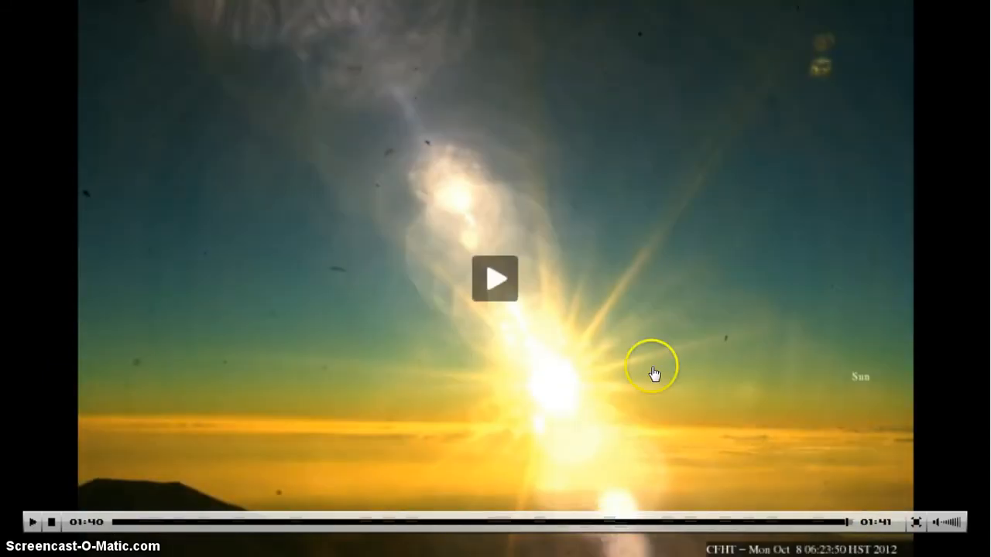
pyautogui.moveTo(828, 139)
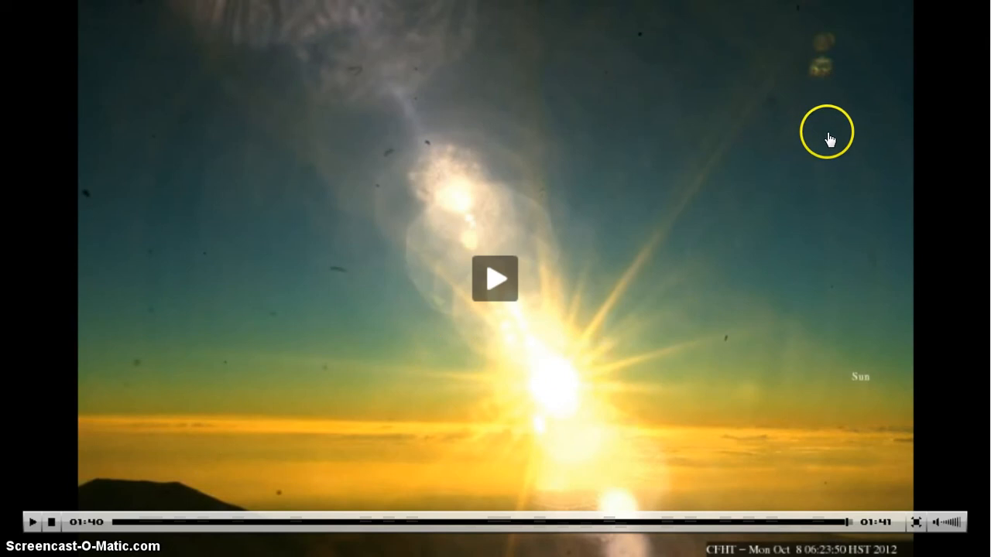
pyautogui.moveTo(829, 101)
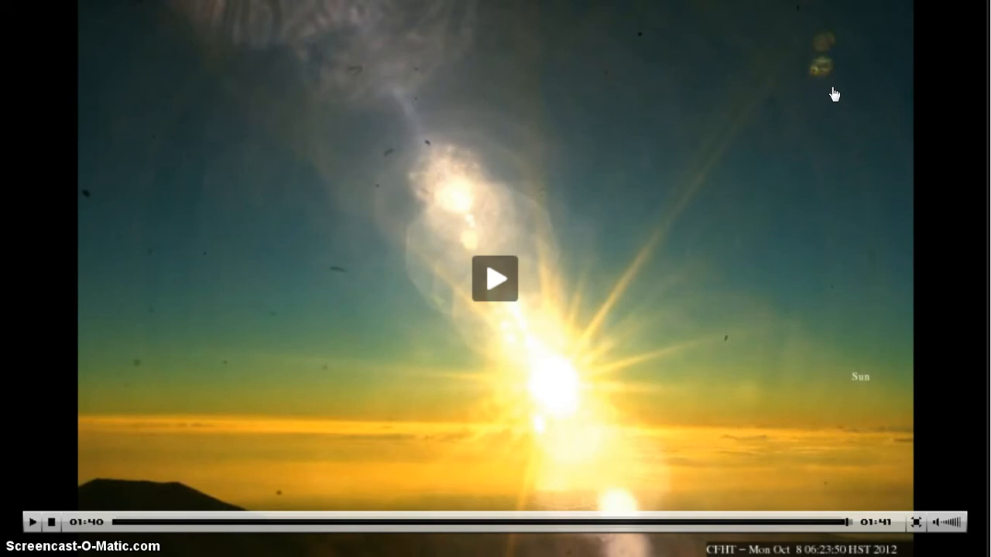
pyautogui.click(829, 96)
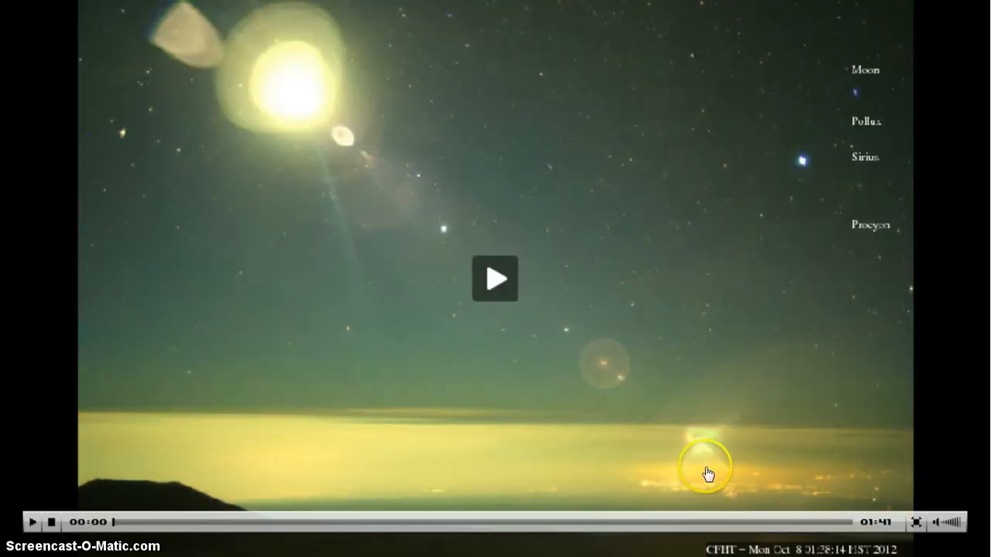
pyautogui.moveTo(833, 526)
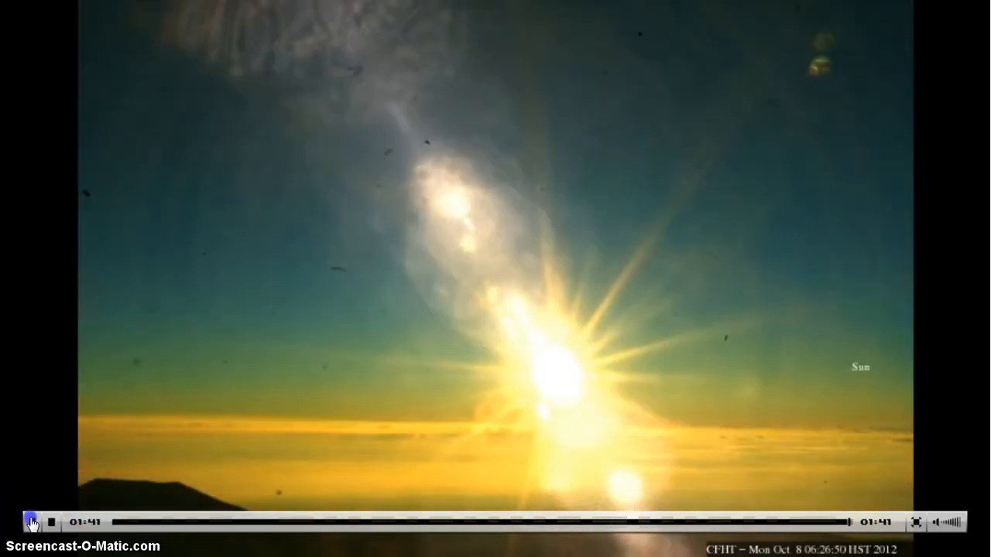
pyautogui.click(34, 520)
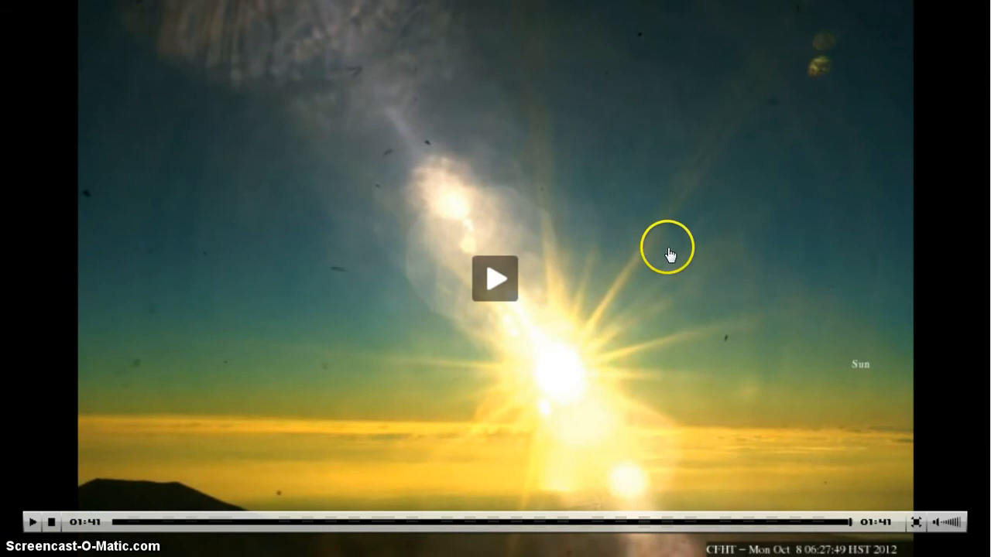
pyautogui.moveTo(785, 101)
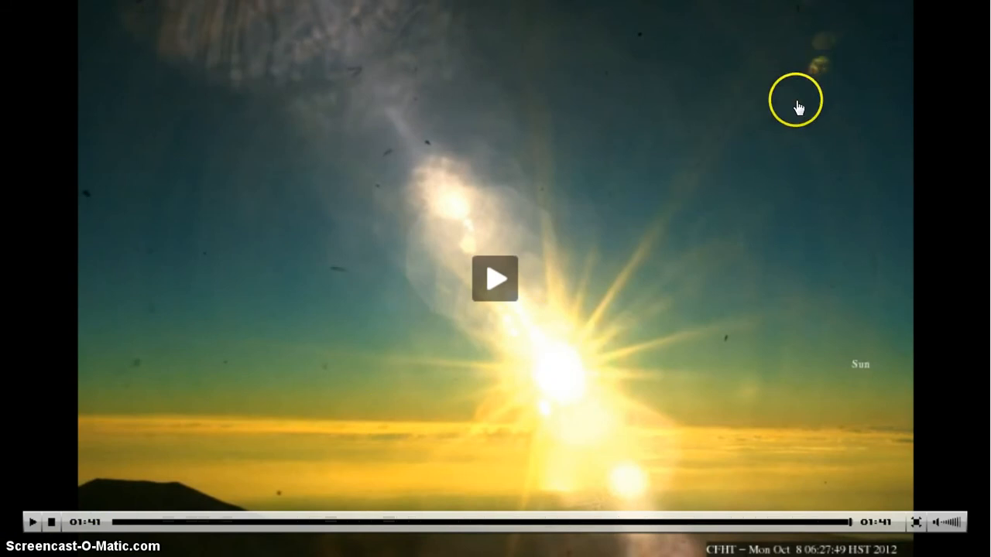
pyautogui.moveTo(823, 84)
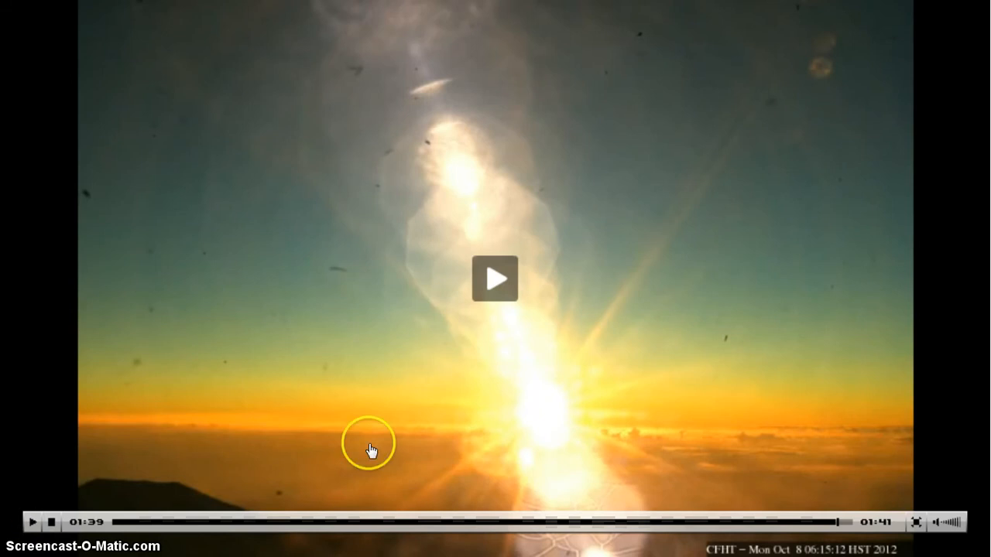
pyautogui.moveTo(477, 266)
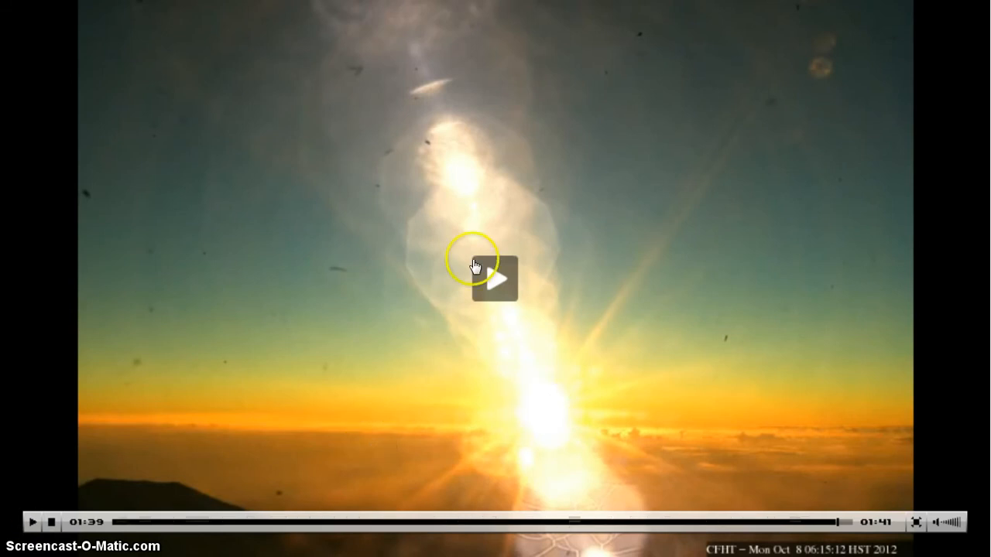
pyautogui.moveTo(359, 121)
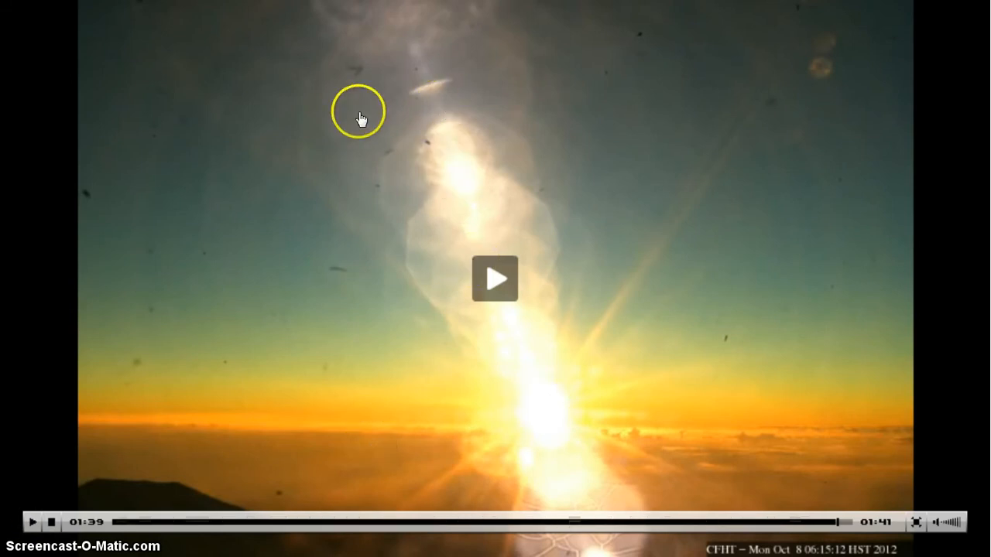
pyautogui.moveTo(446, 124)
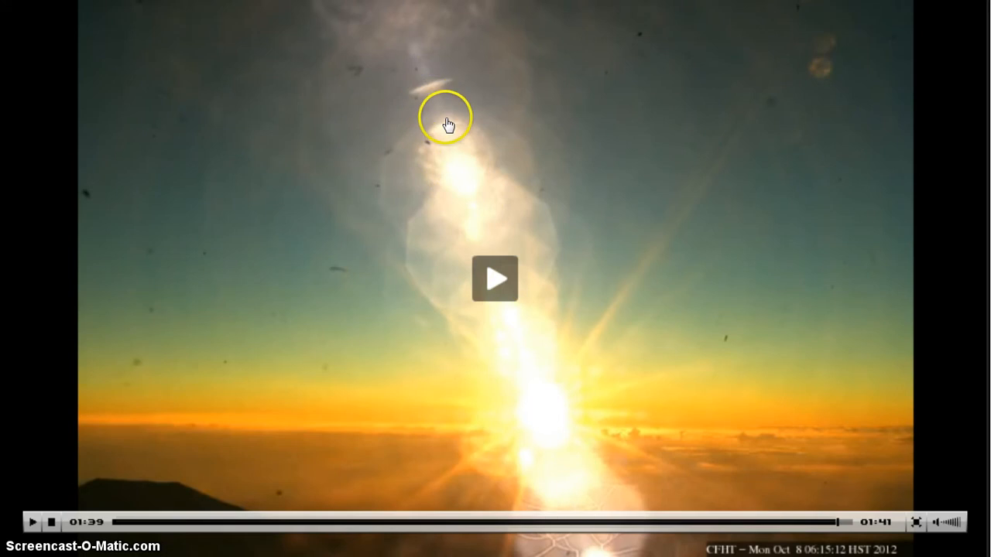
pyautogui.moveTo(619, 514)
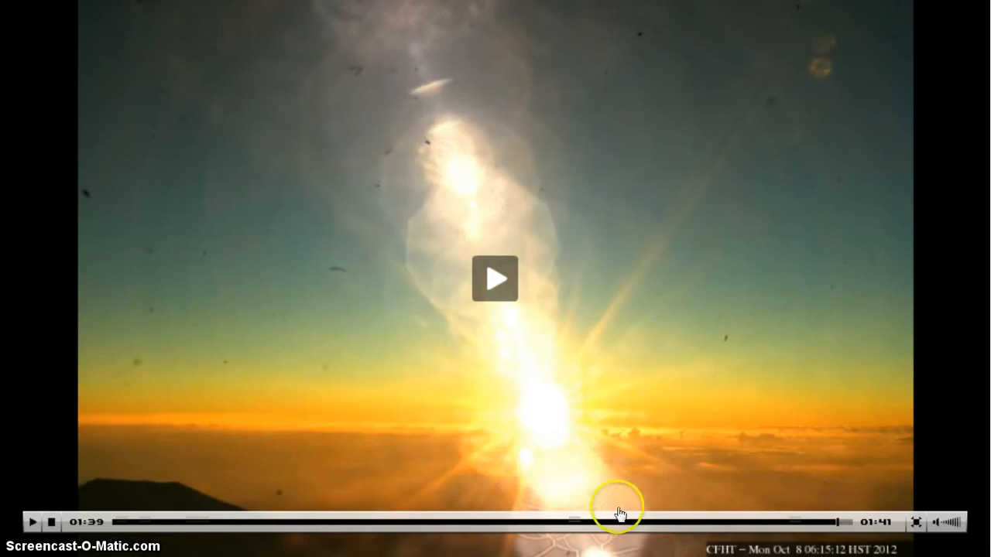
pyautogui.moveTo(449, 224)
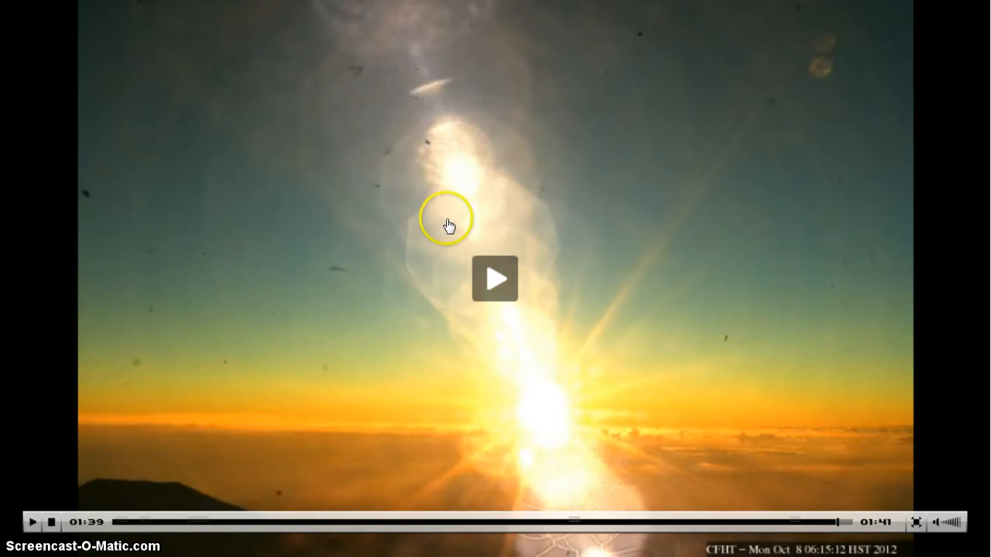
pyautogui.moveTo(604, 138)
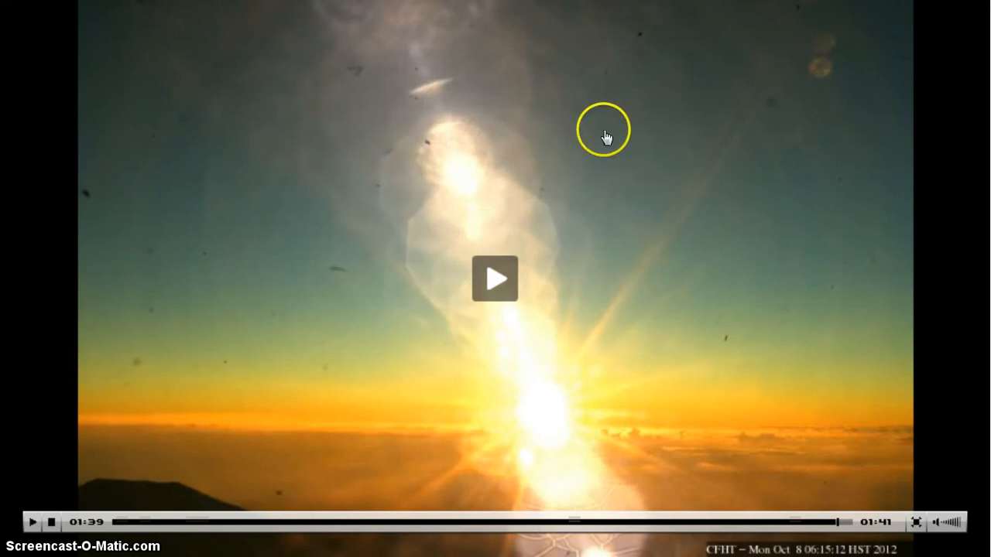
pyautogui.moveTo(801, 99)
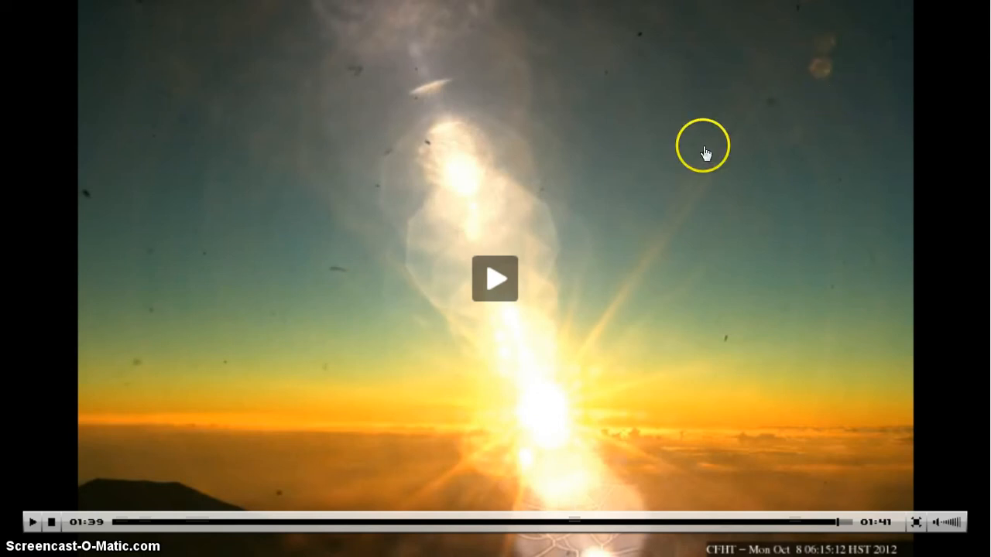
pyautogui.moveTo(357, 216)
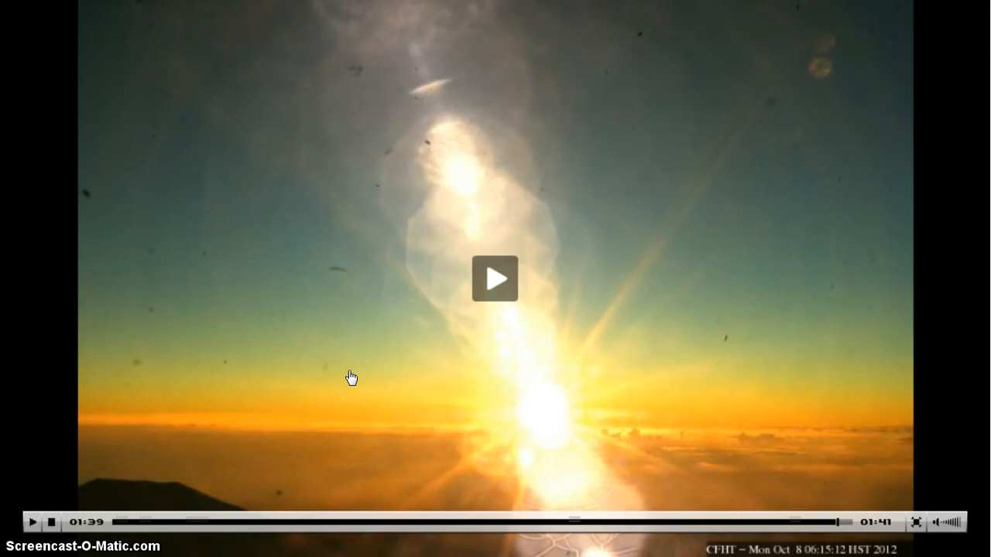
# Leave the enlarged movie view, returning to the Cloudcams page with the sunrise movie
pyautogui.click(369, 376)
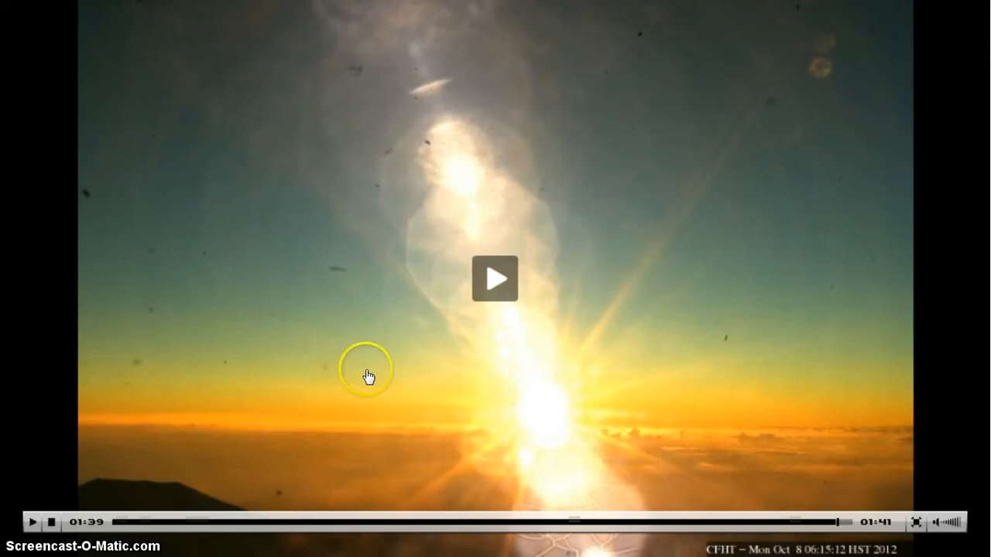
pyautogui.moveTo(789, 109)
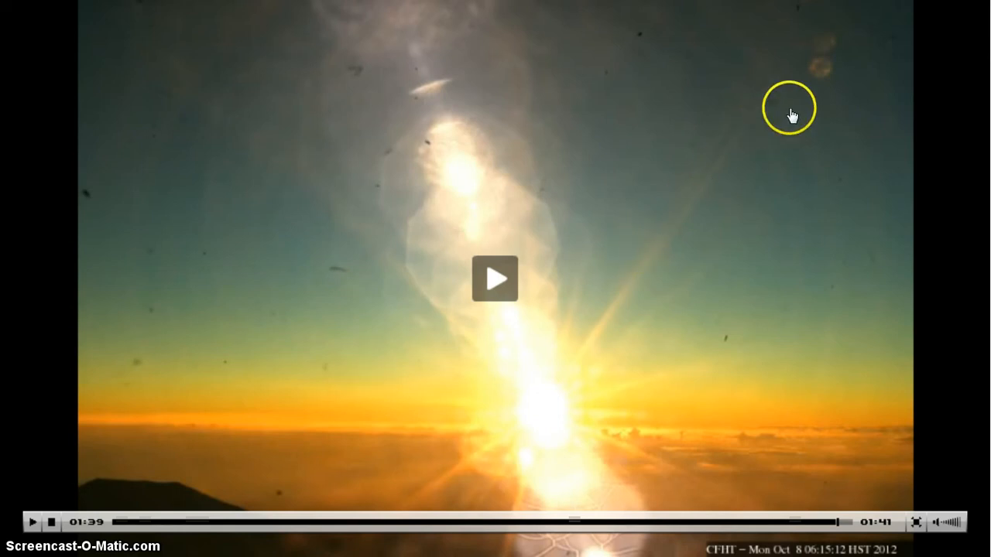
pyautogui.moveTo(848, 76)
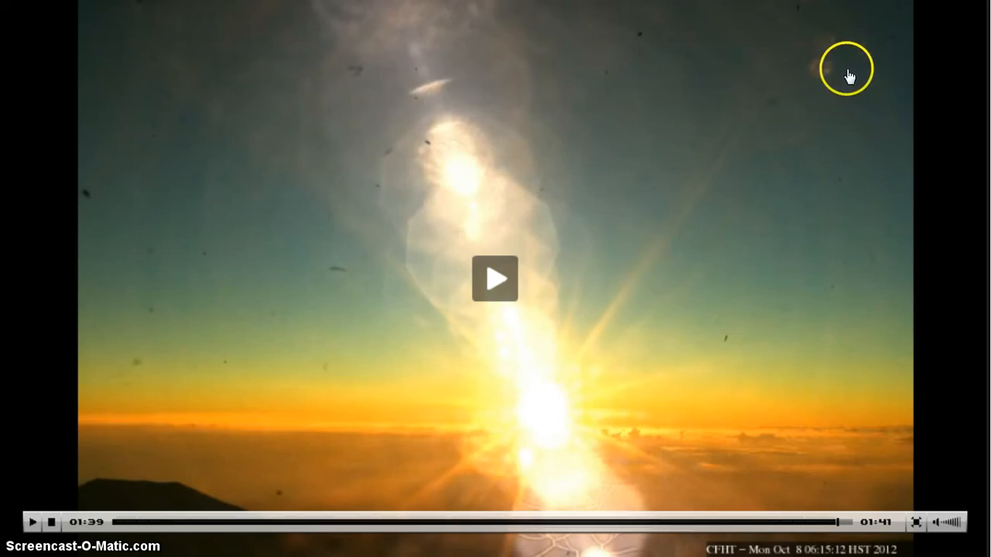
pyautogui.moveTo(938, 510)
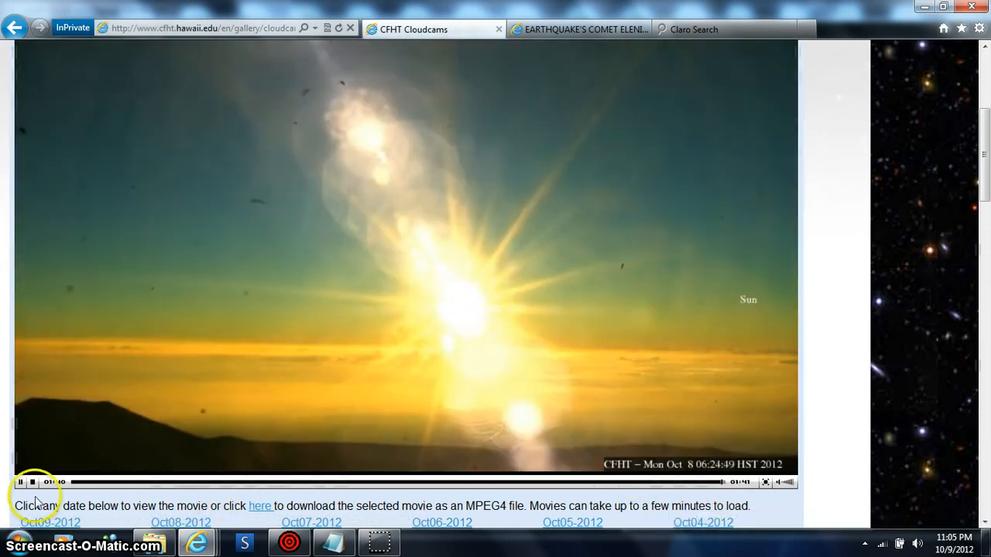
# Reset the October 8 movie, seek to the sunrise footage around 06:14 HST and play it
pyautogui.click(18, 483)
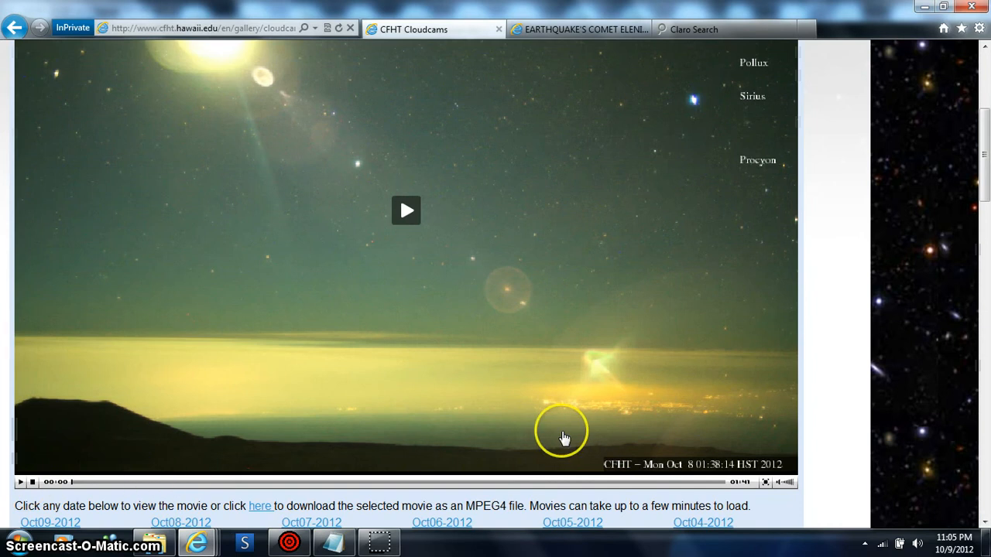
pyautogui.click(406, 210)
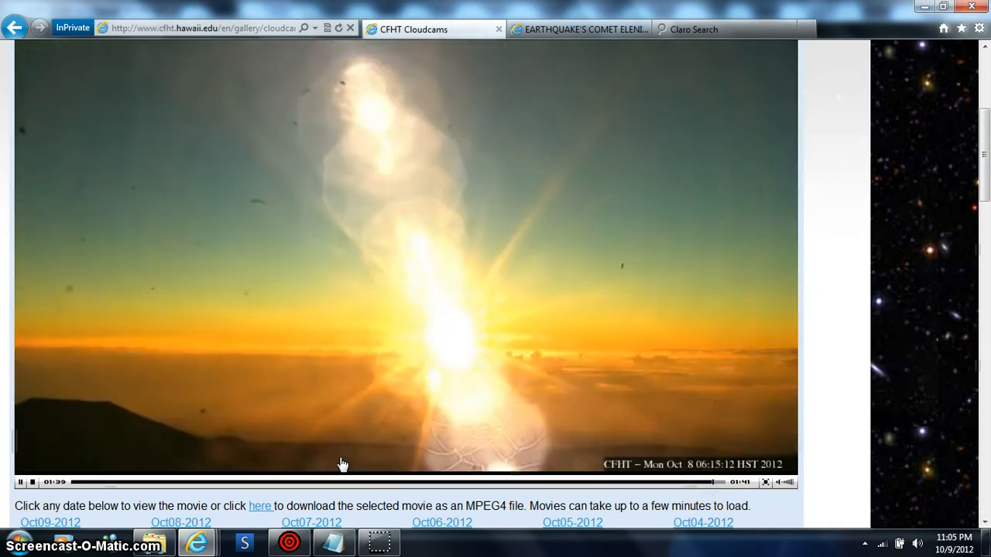
pyautogui.click(22, 482)
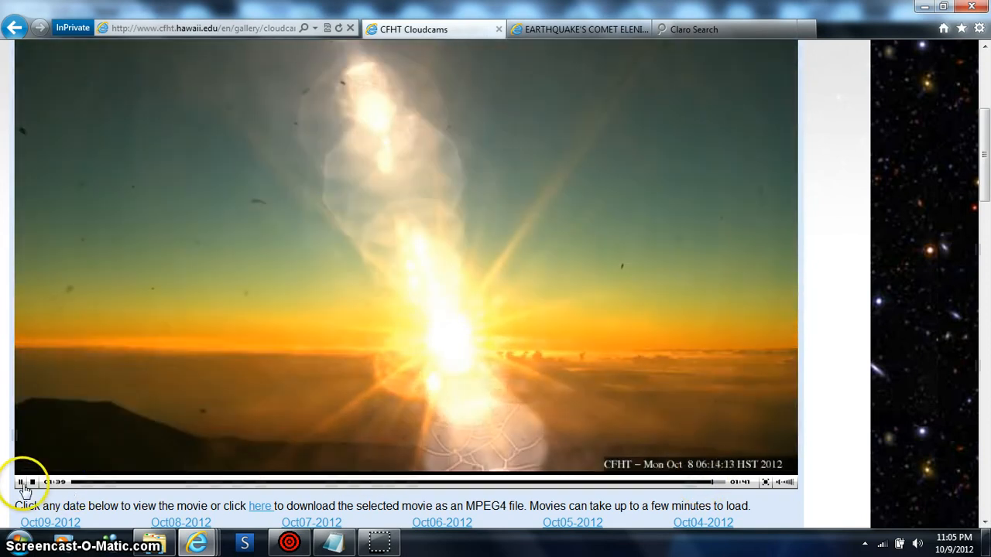
pyautogui.click(22, 483)
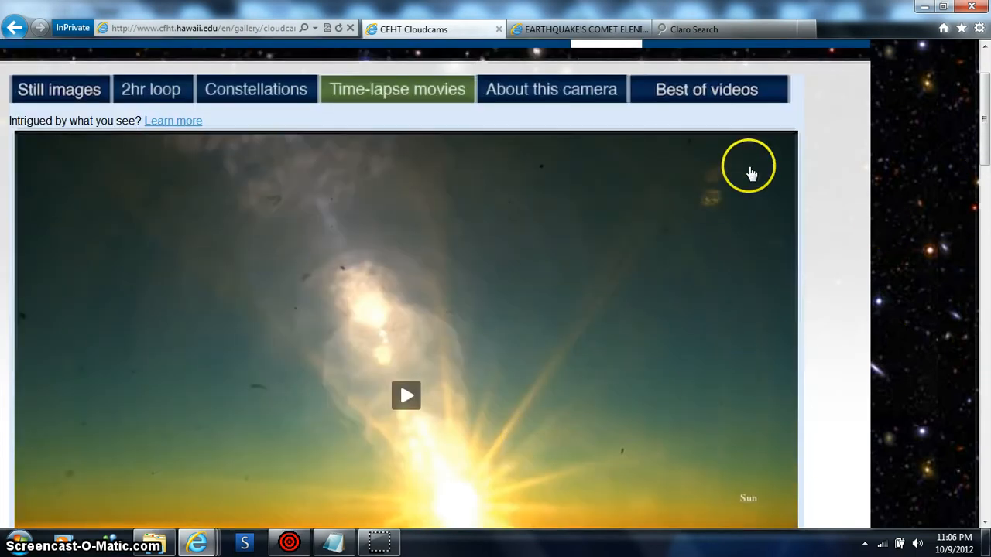
pyautogui.moveTo(906, 106)
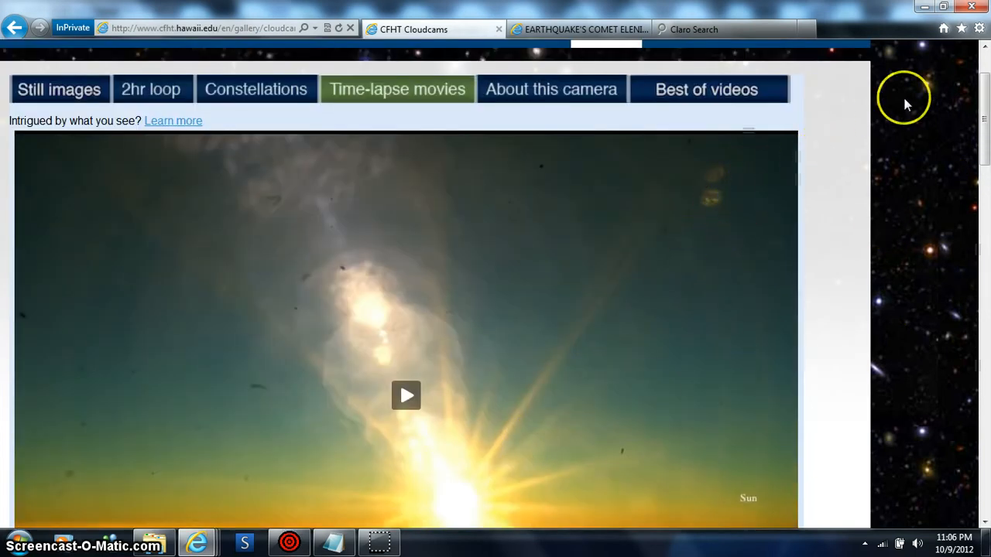
pyautogui.moveTo(966, 63)
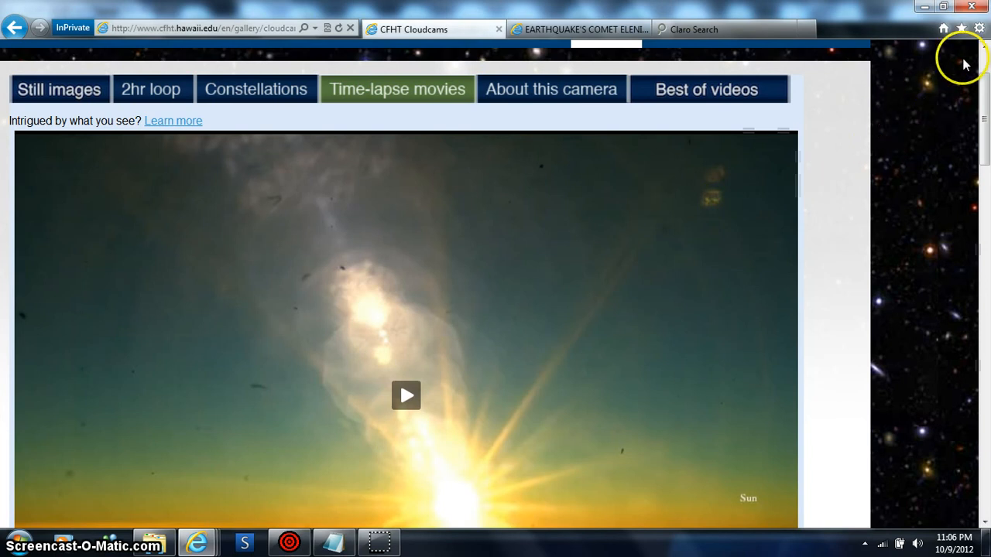
pyautogui.moveTo(963, 28)
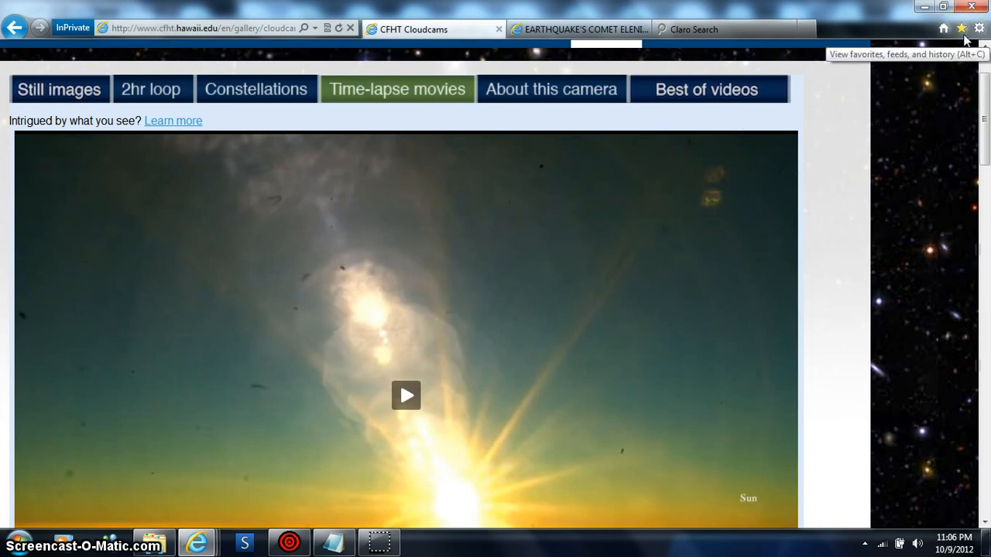
# Choose a larger page zoom from the Tools gear menu's Zoom options
pyautogui.click(978, 28)
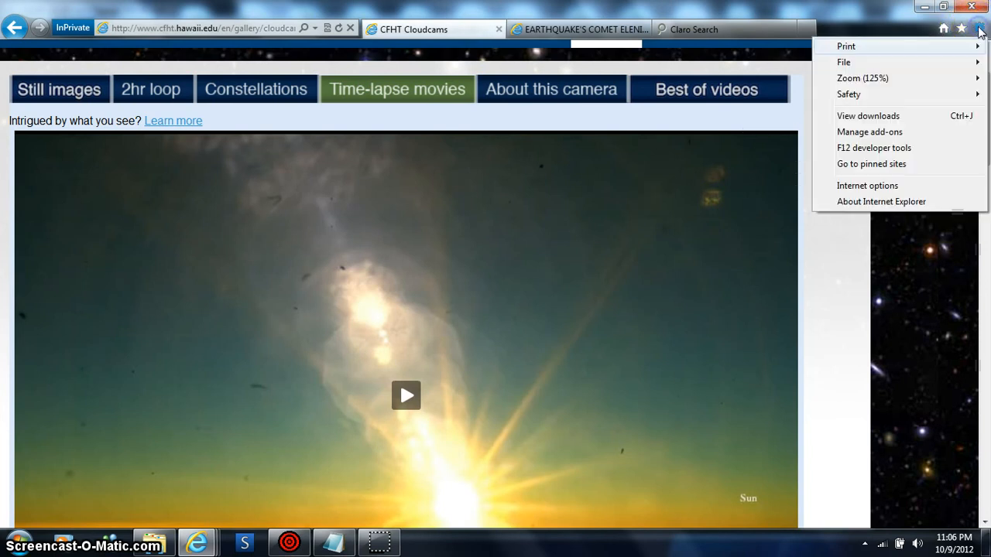
pyautogui.click(863, 77)
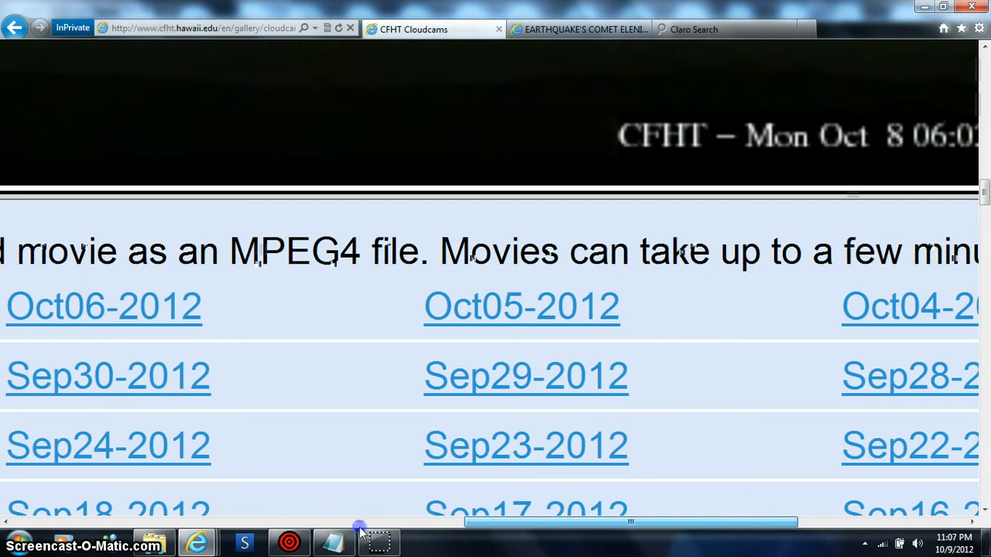
# Seek the movie back to its start and play it on the enlarged page
pyautogui.moveTo(356, 524); pyautogui.dragTo(69, 523)
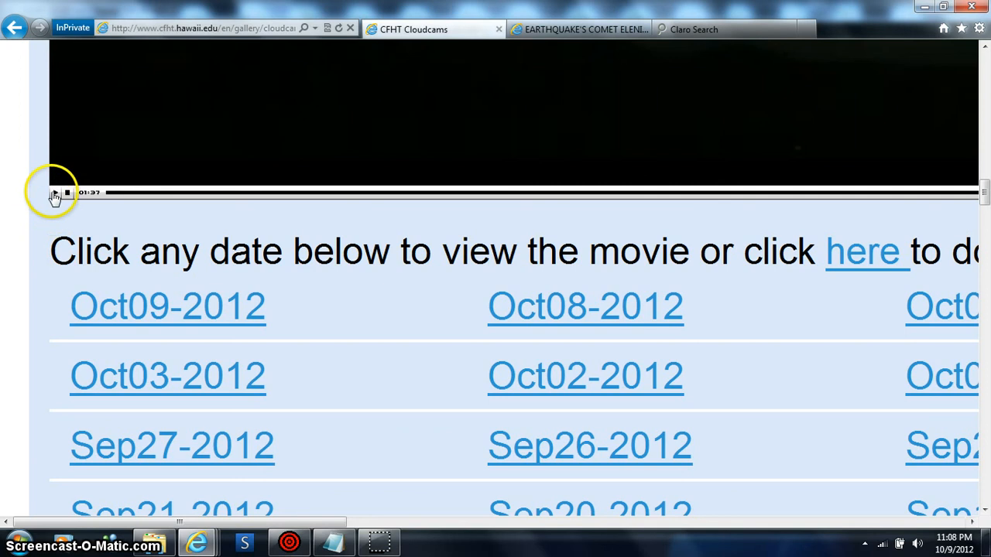
pyautogui.click(53, 192)
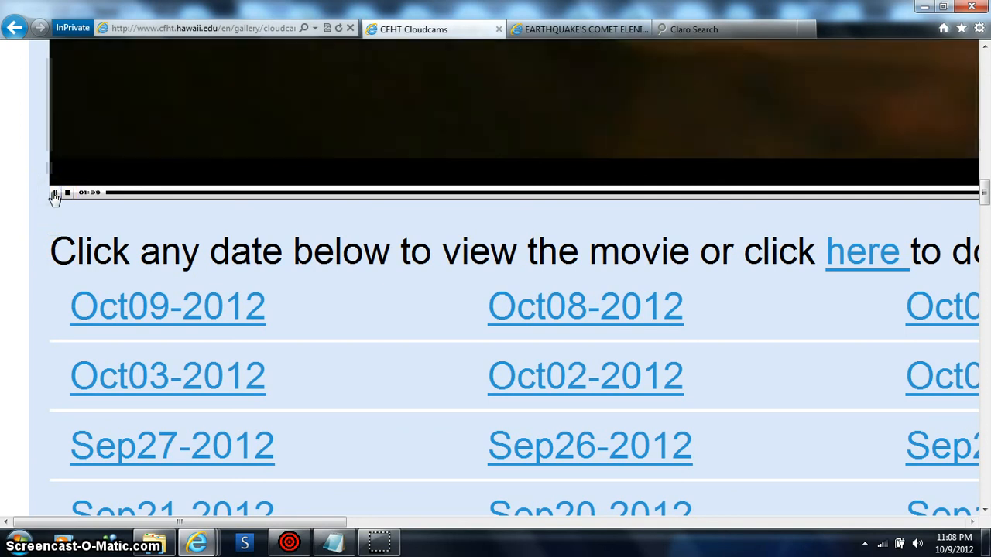
pyautogui.click(54, 192)
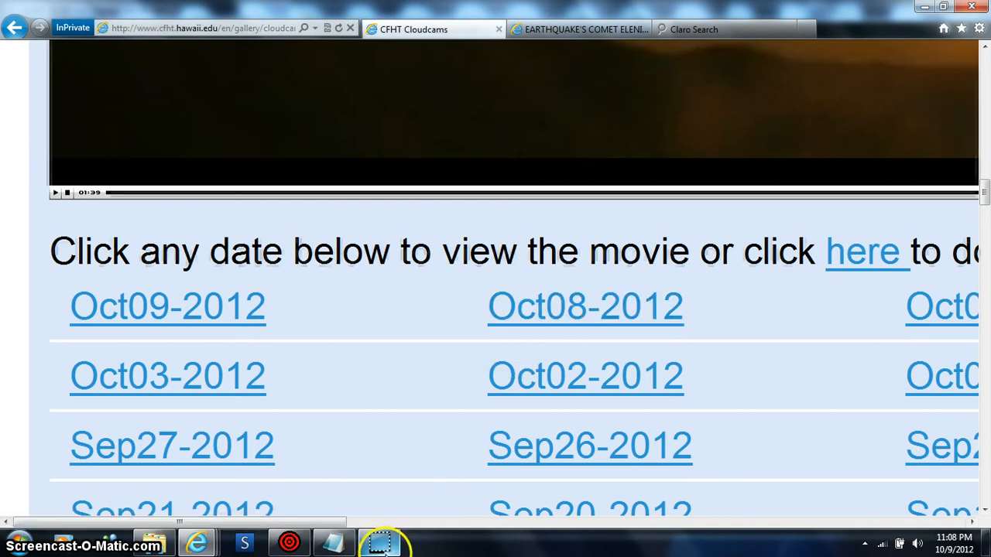
pyautogui.hscroll(3)
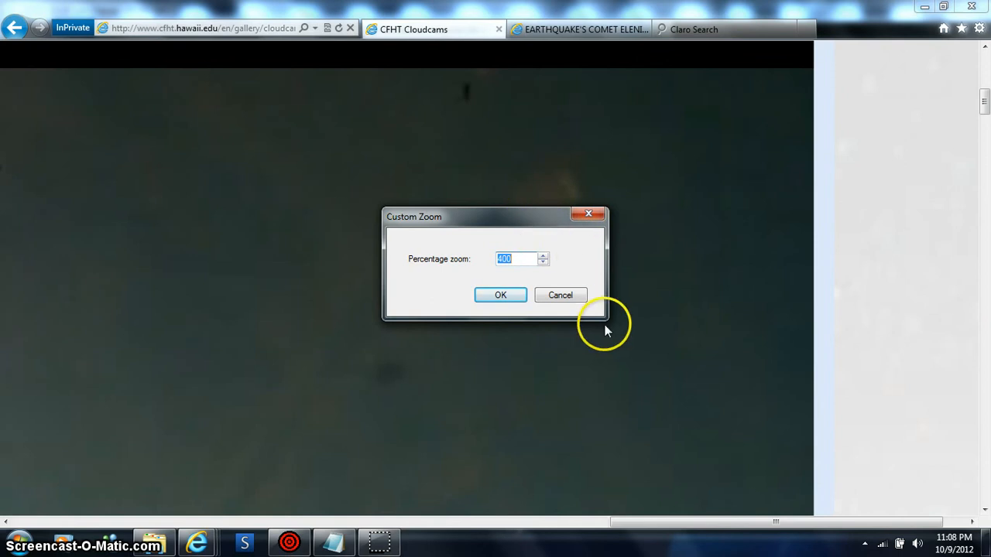
pyautogui.moveTo(610, 319)
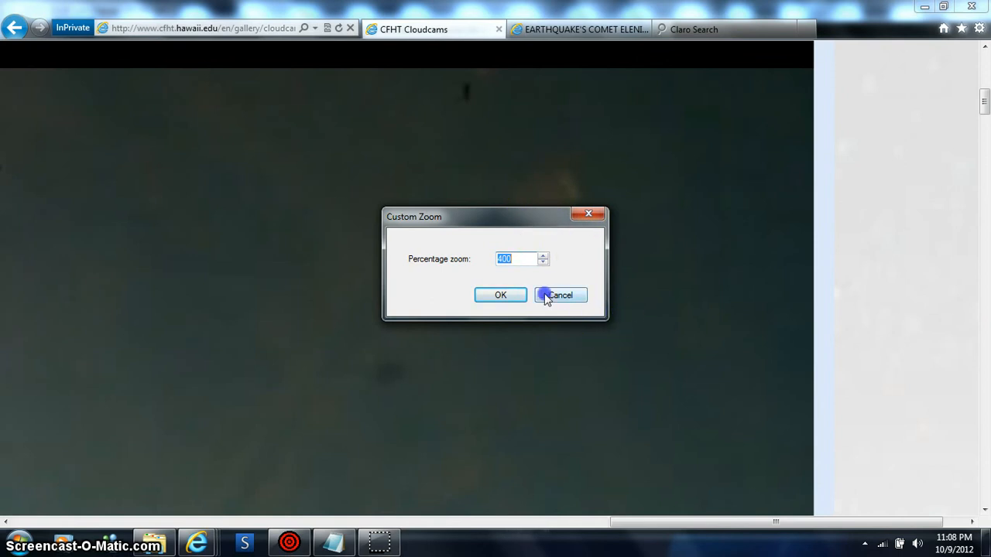
# Set a custom page zoom of 800 percent and apply it
pyautogui.write('8')
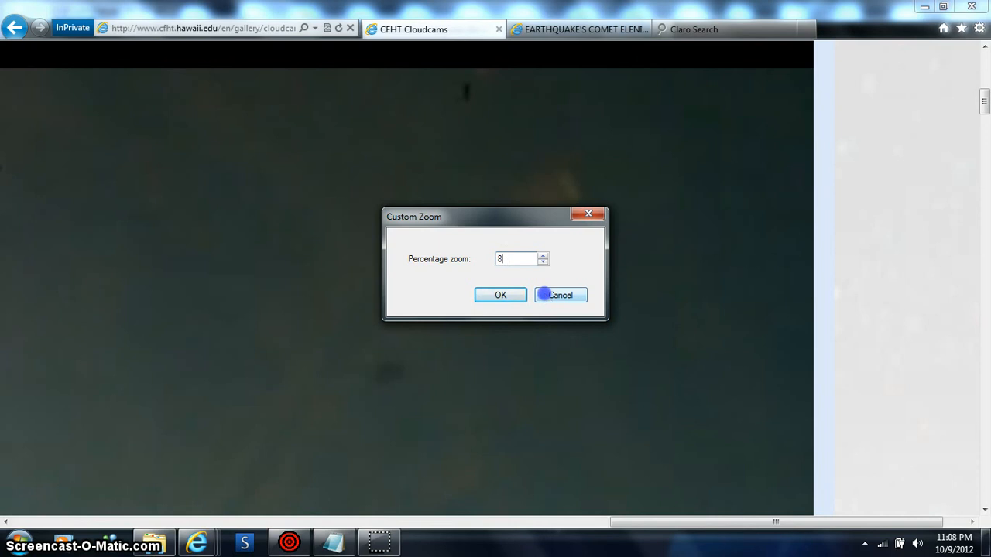
pyautogui.write('00')
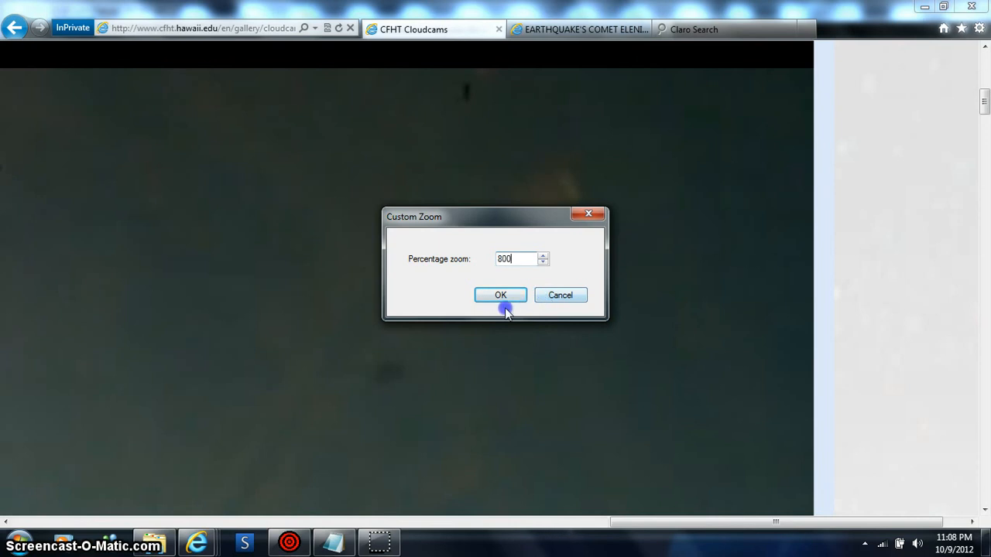
pyautogui.click(500, 294)
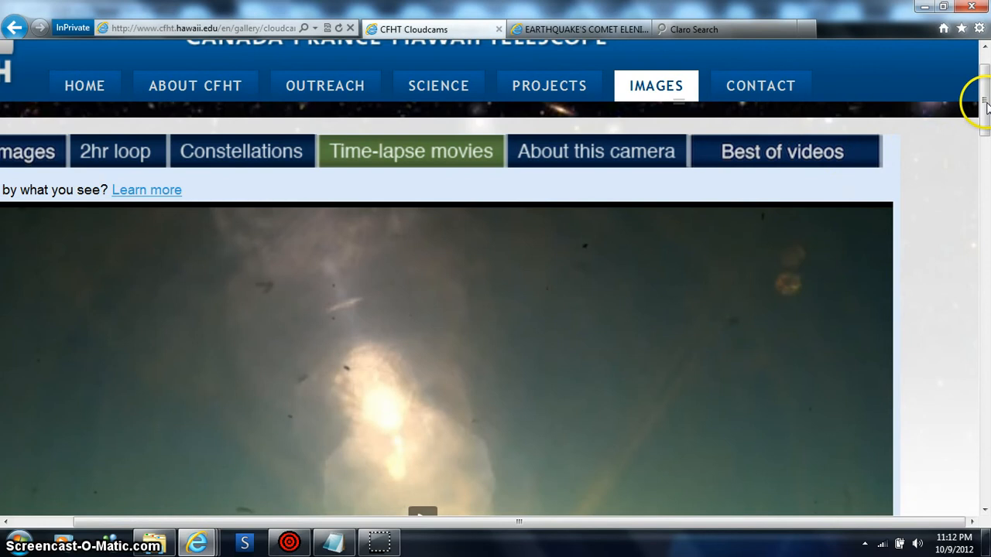
# Scroll down until the sunrise time-lapse movie fills the browser window
pyautogui.scroll(-3)
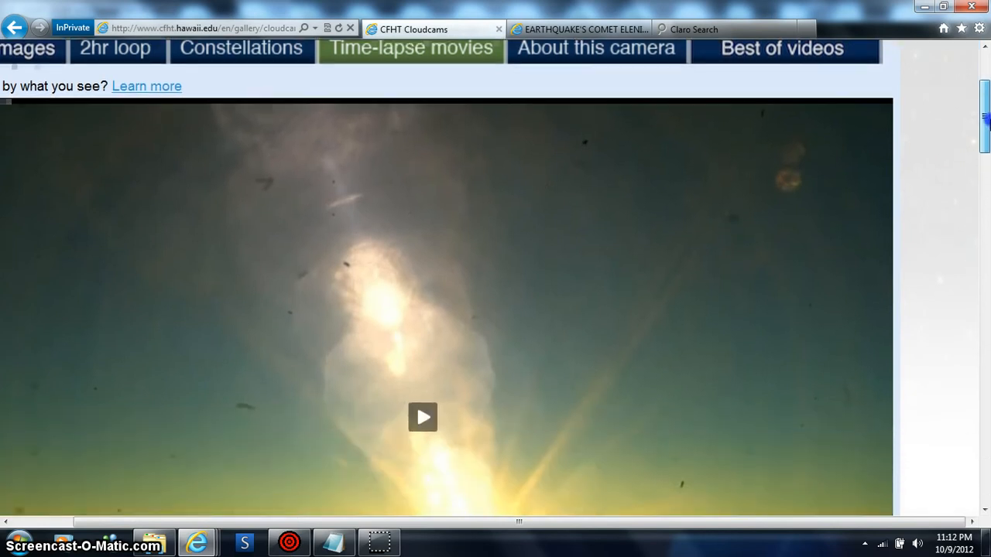
pyautogui.scroll(-3)
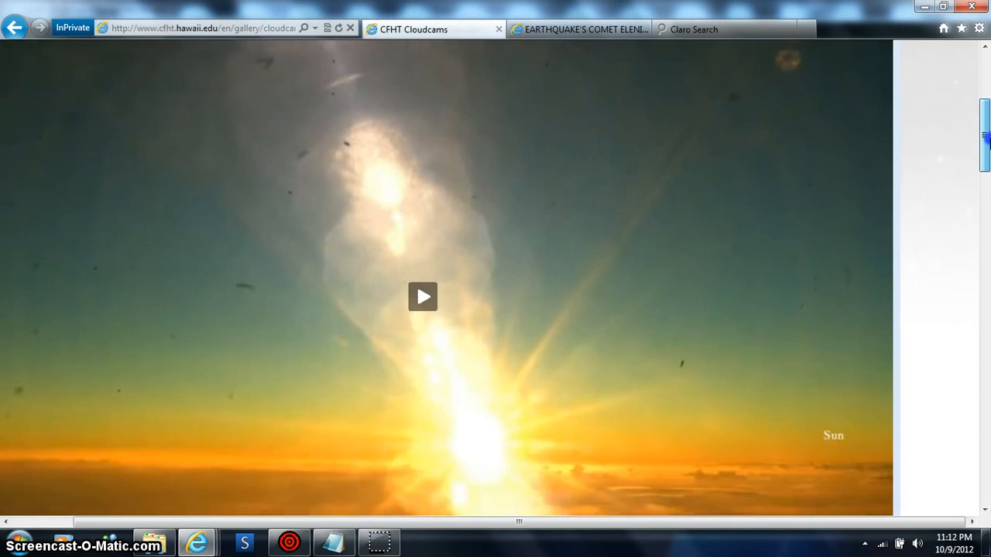
pyautogui.scroll(-3)
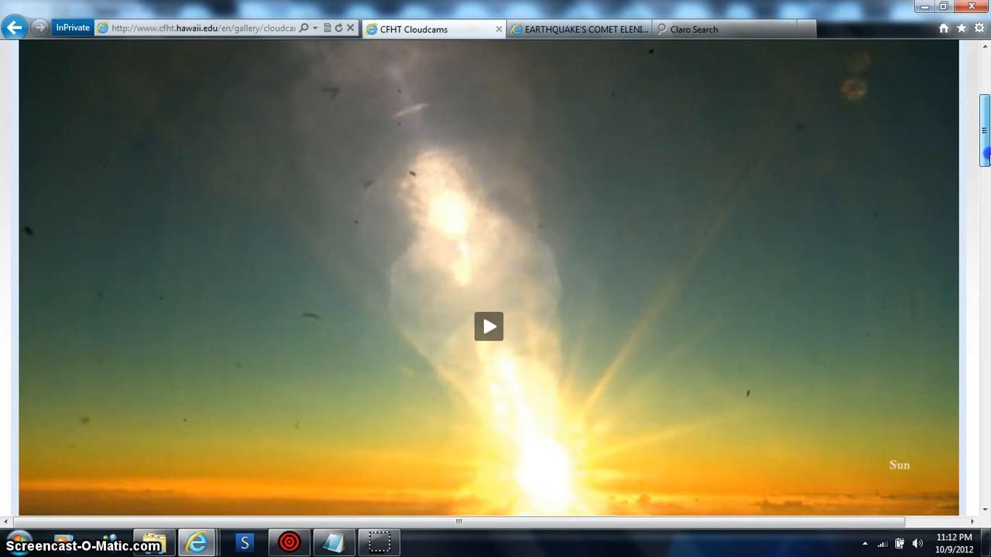
pyautogui.scroll(-3)
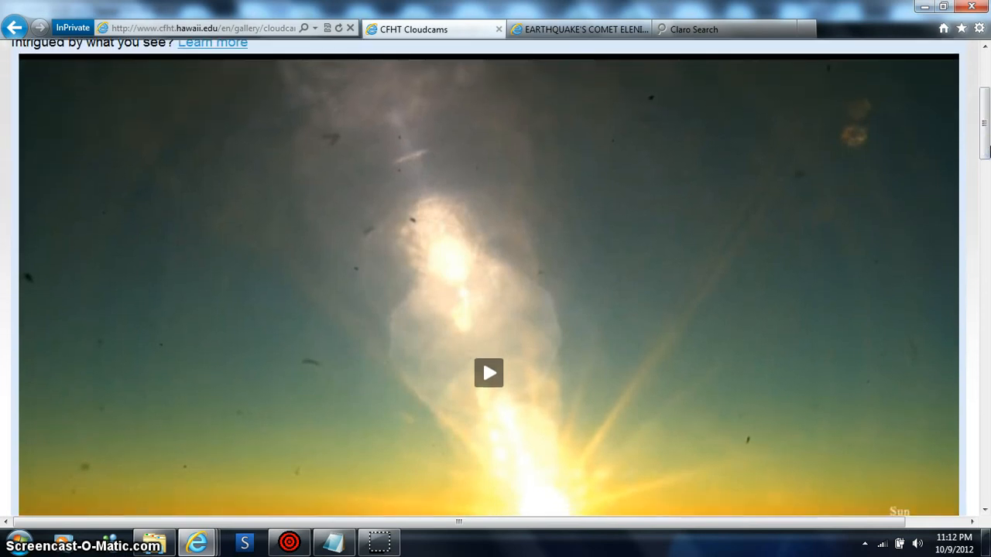
pyautogui.moveTo(332, 164)
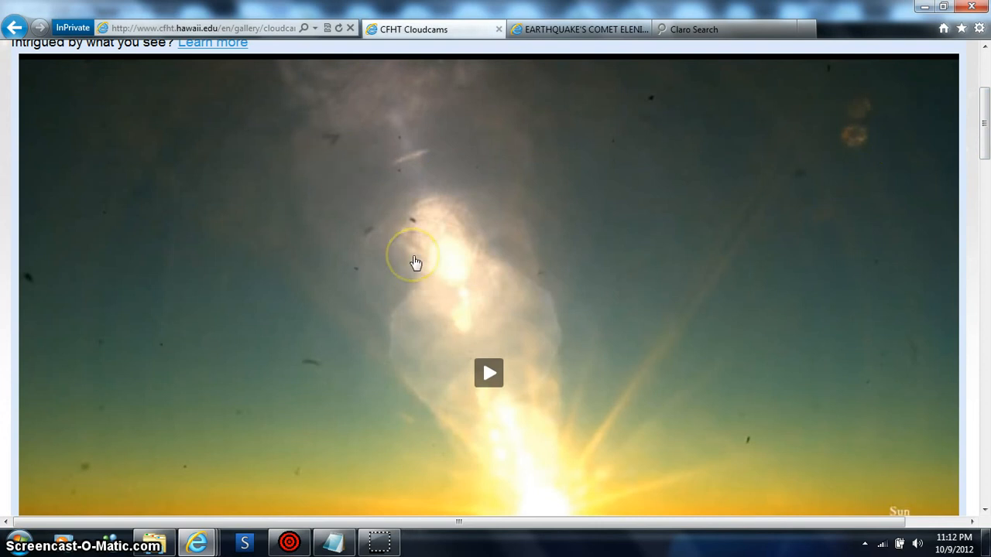
# Switch to the night-sky movie labelled Moon, Pollux, Sirius, Procyon and bring it into view
pyautogui.click(489, 373)
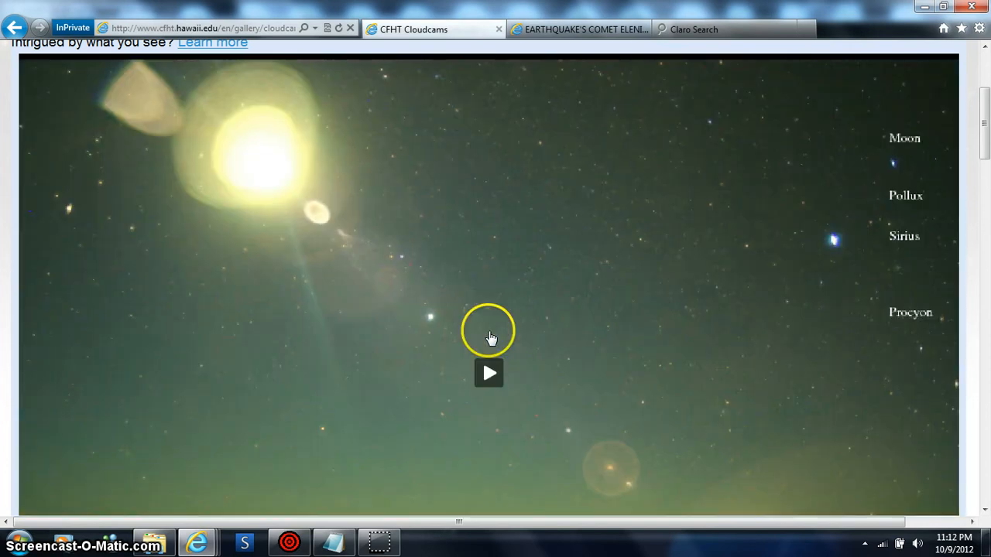
pyautogui.moveTo(563, 480)
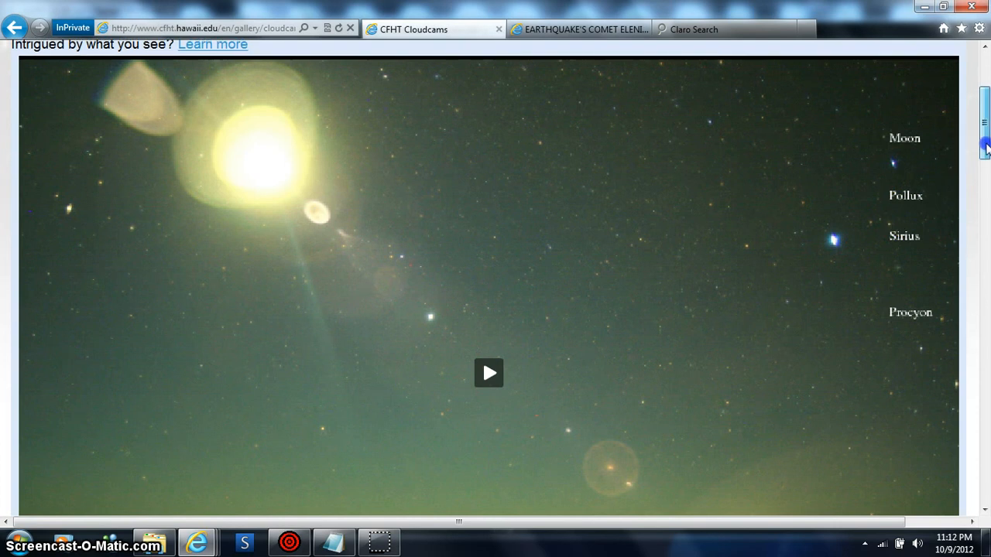
pyautogui.scroll(-3)
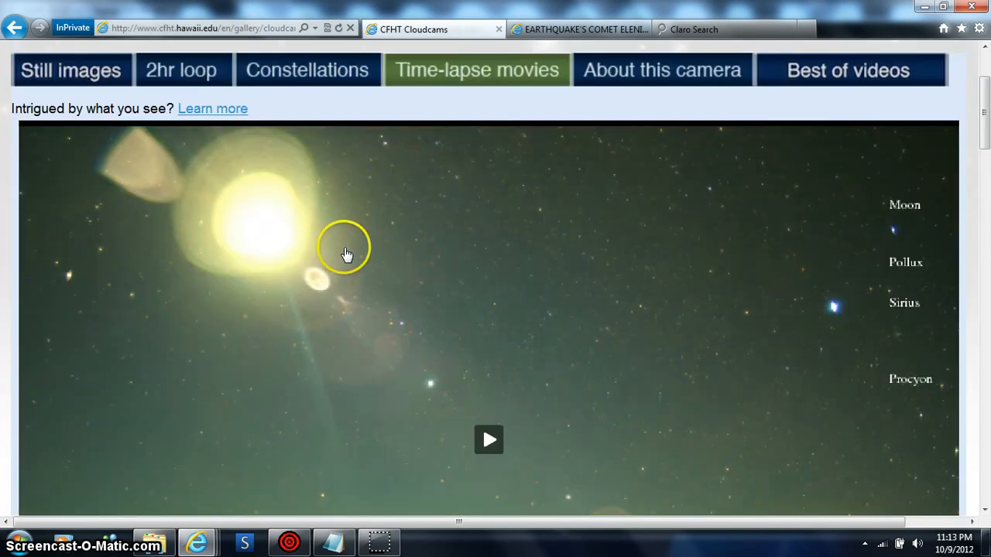
pyautogui.moveTo(983, 121)
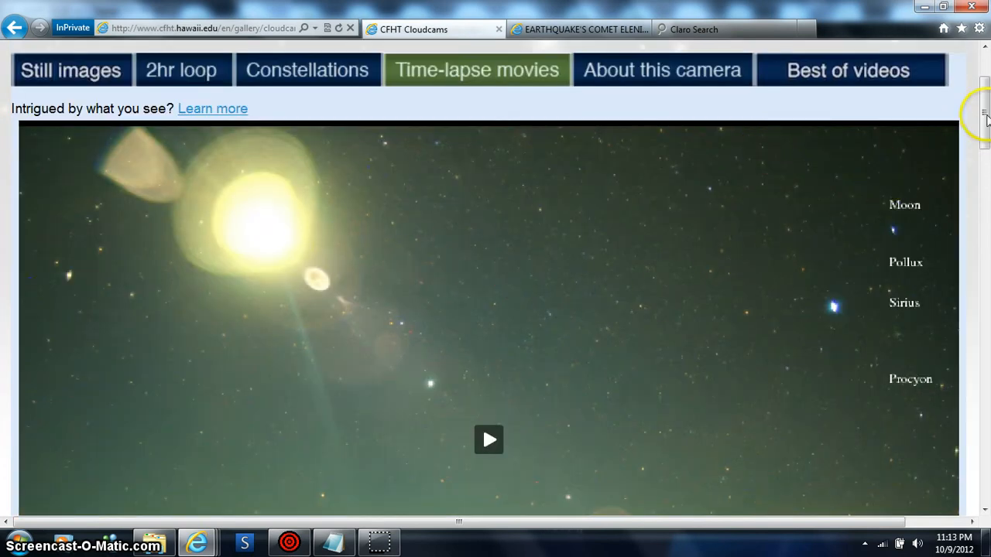
pyautogui.scroll(-3)
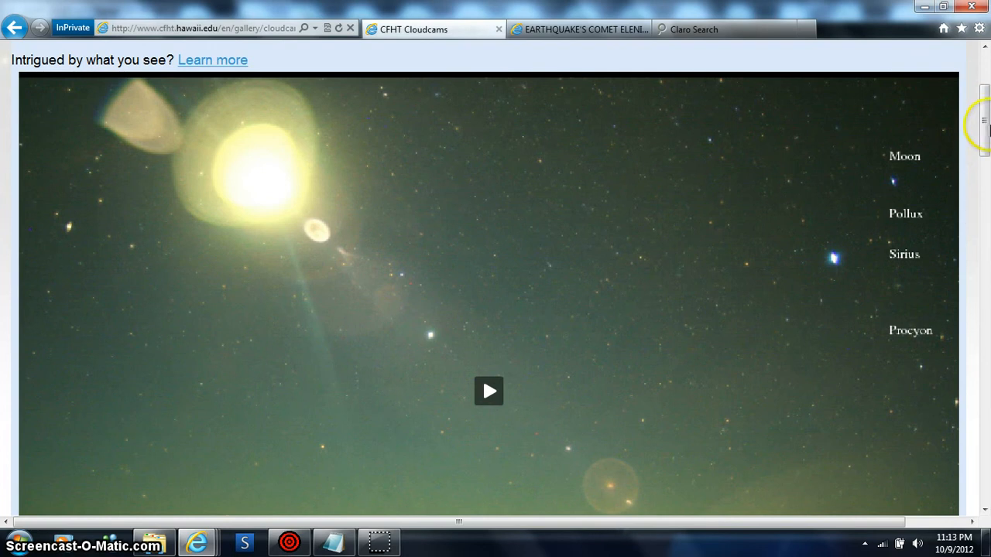
pyautogui.scroll(-3)
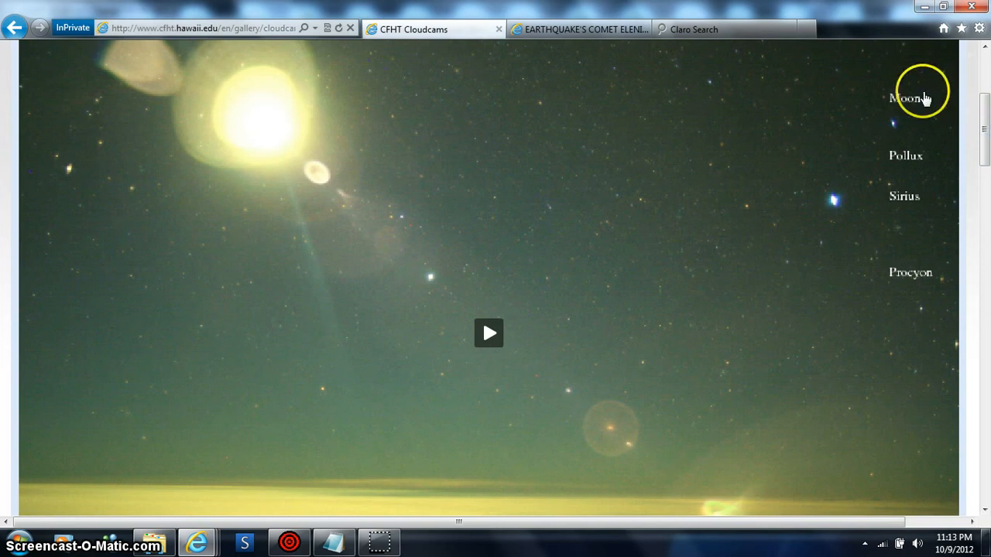
pyautogui.moveTo(834, 202)
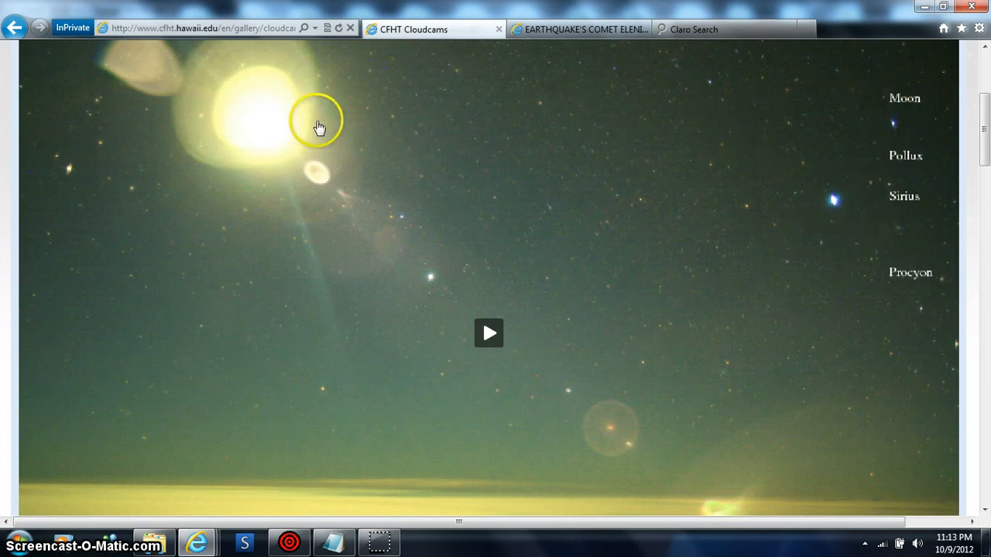
pyautogui.moveTo(236, 108)
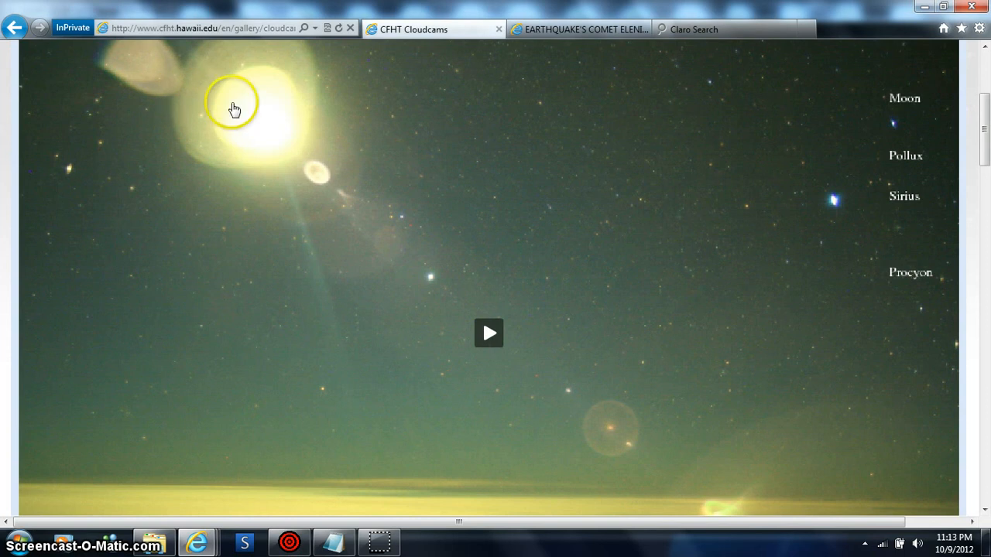
pyautogui.moveTo(427, 179)
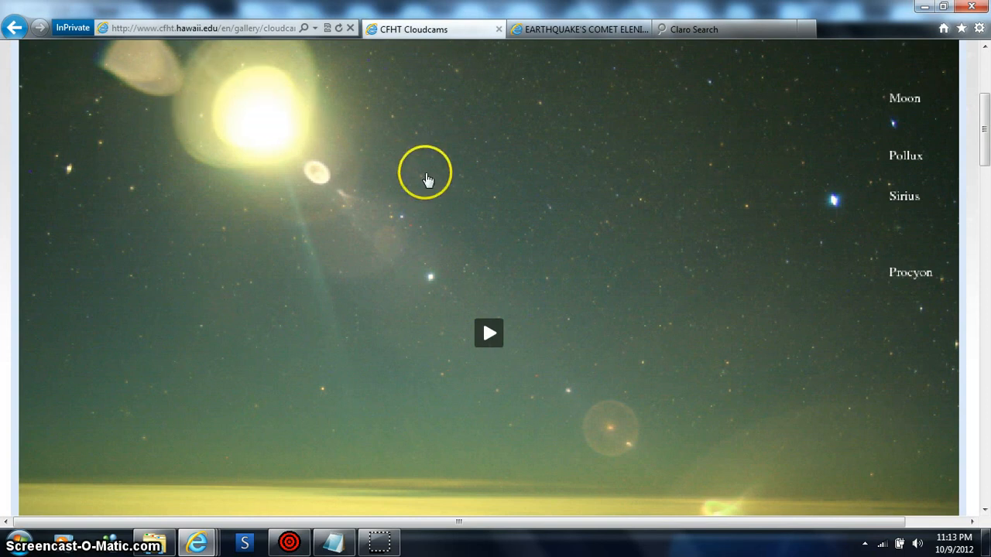
pyautogui.moveTo(983, 169)
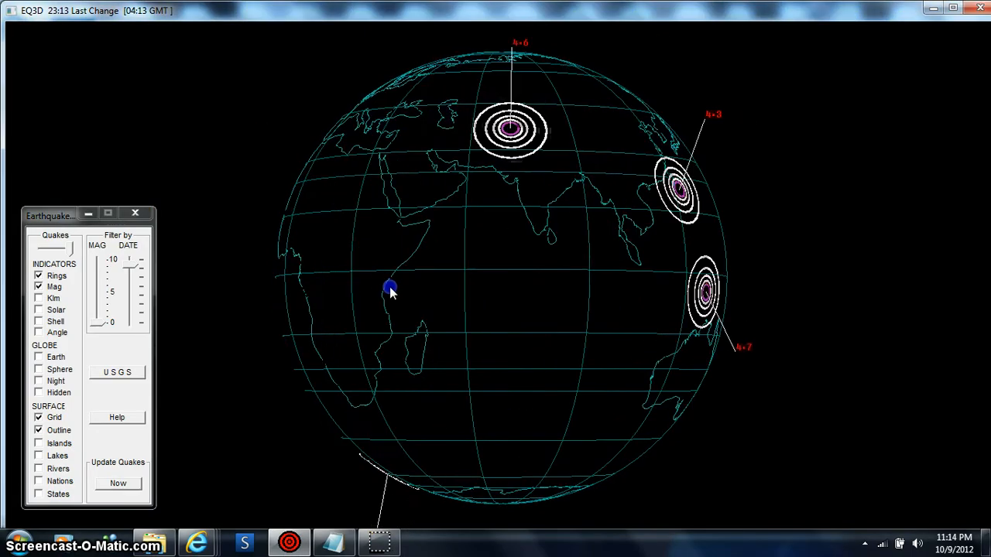
# Rotate the globe to centre the Pacific and widen the DATE filter to show more quake rings
pyautogui.moveTo(390, 291); pyautogui.dragTo(457, 333)
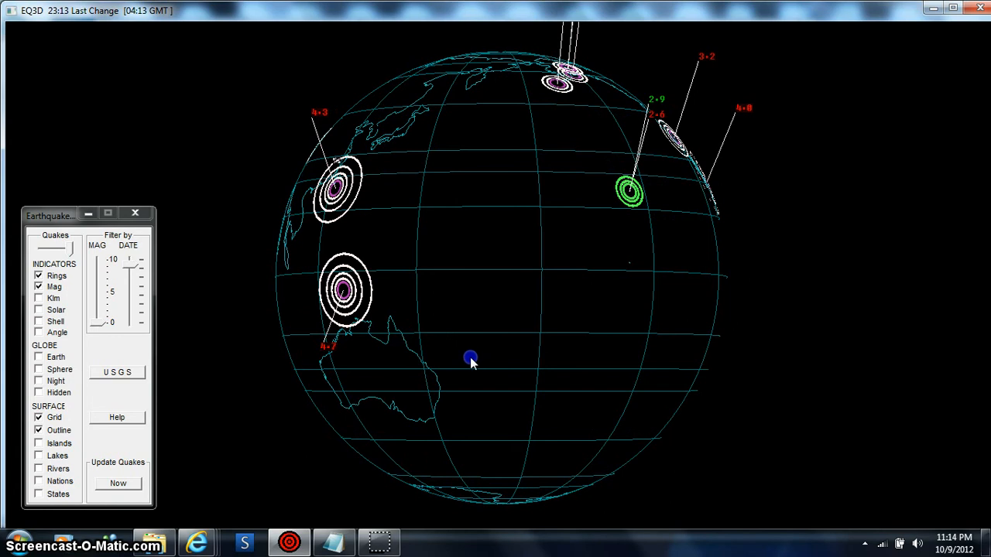
pyautogui.moveTo(130, 269)
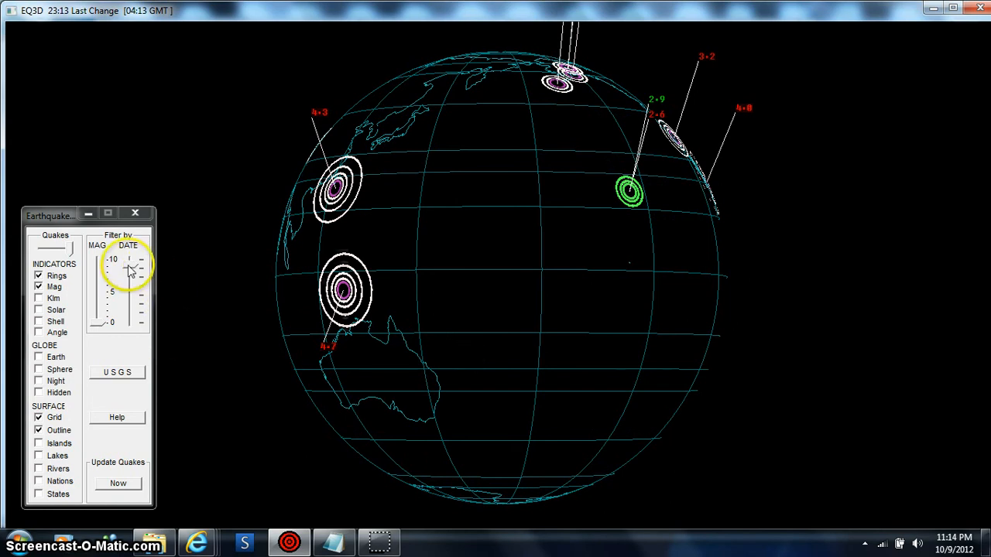
pyautogui.moveTo(130, 266); pyautogui.dragTo(130, 260)
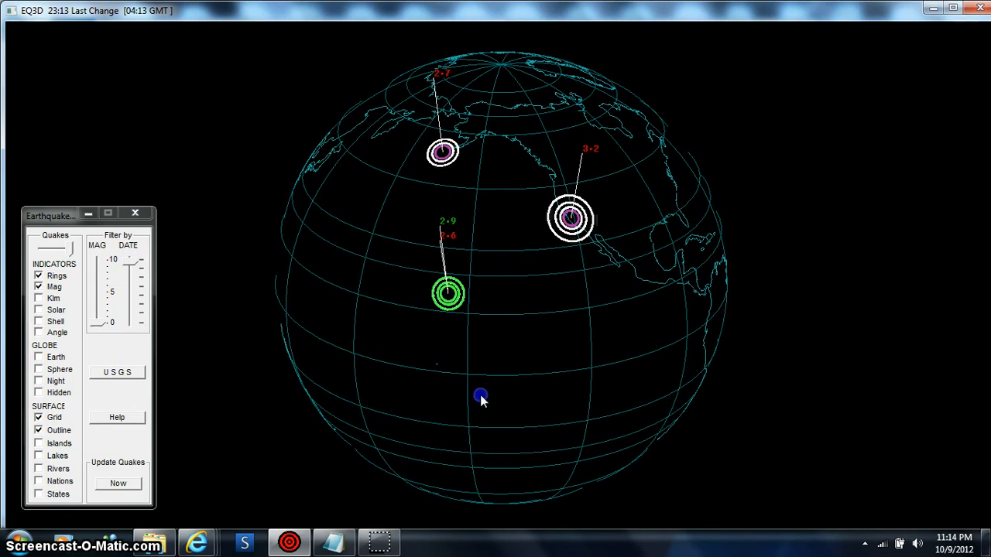
pyautogui.moveTo(480, 399); pyautogui.dragTo(504, 400)
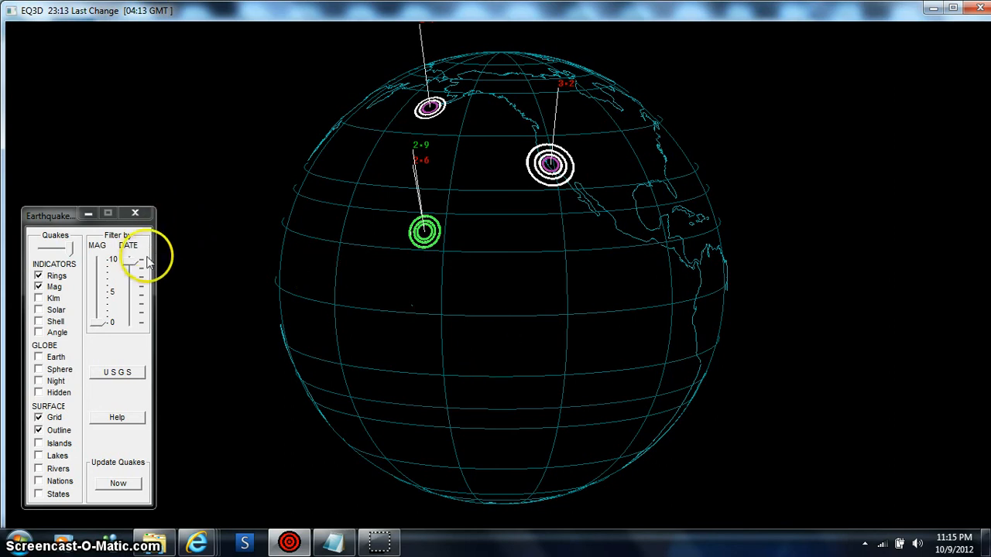
pyautogui.moveTo(141, 260); pyautogui.dragTo(141, 320)
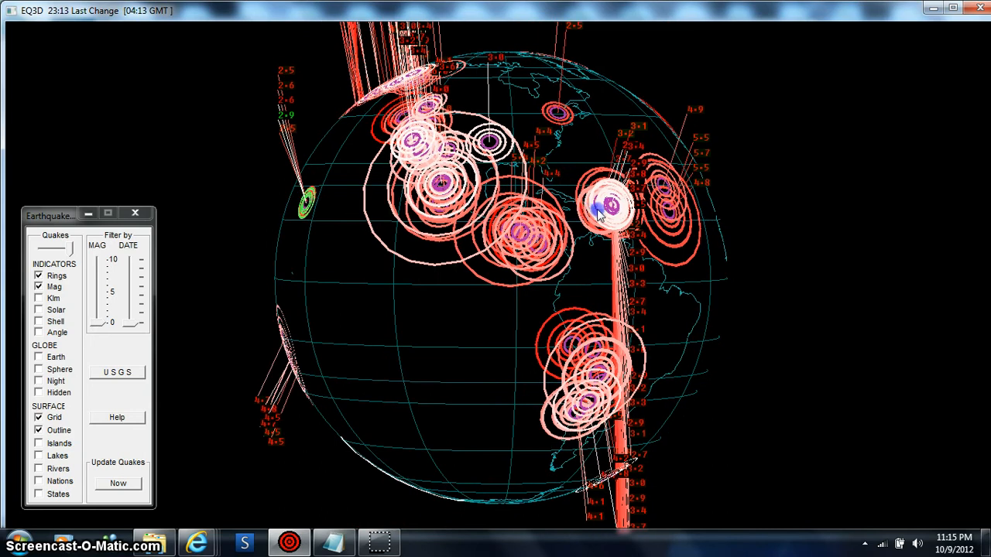
# Rotate the globe to center the Pacific and enable the Earth surface texture
pyautogui.moveTo(601, 215); pyautogui.dragTo(551, 347)
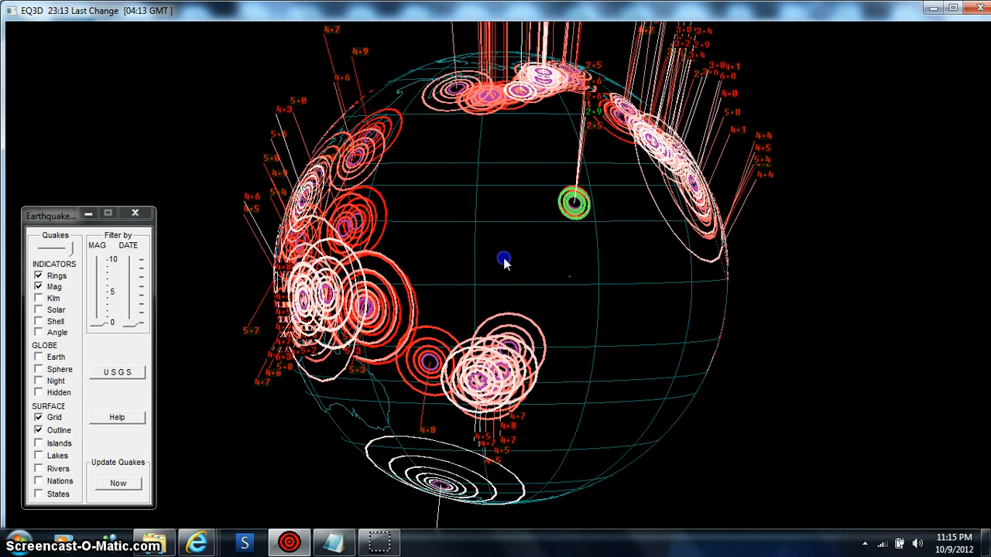
pyautogui.click(40, 356)
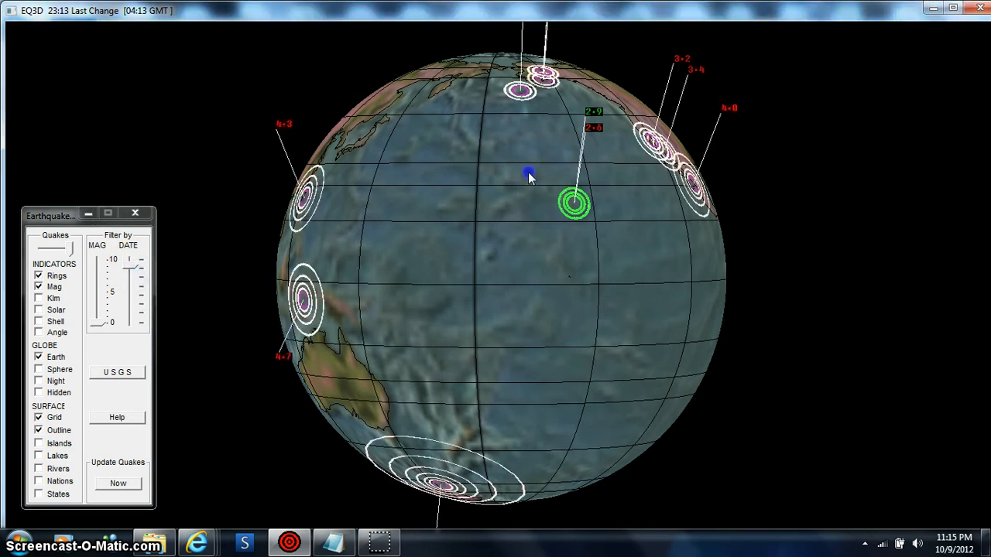
# Rotate the textured globe toward the North Pacific and North America's west-coast quake rings
pyautogui.moveTo(530, 173); pyautogui.dragTo(486, 320)
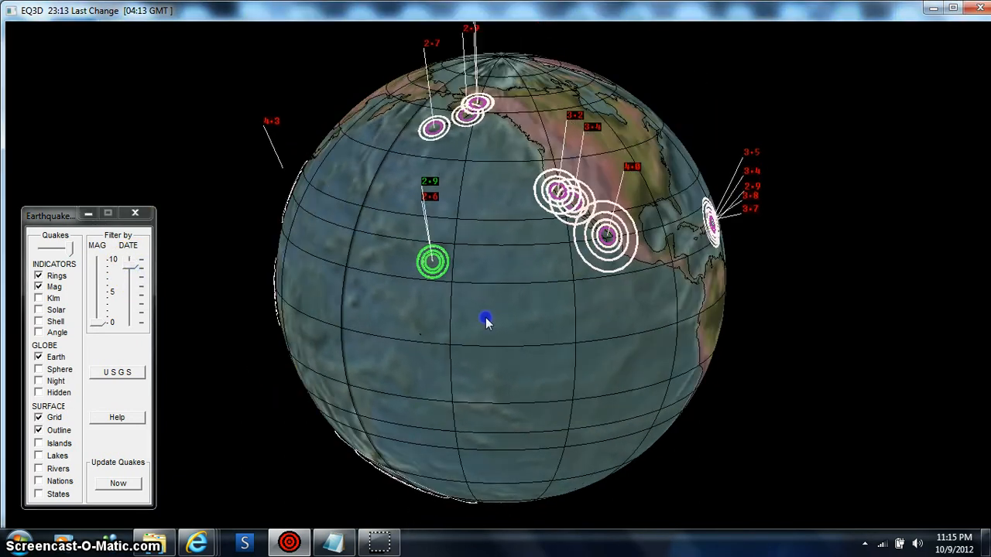